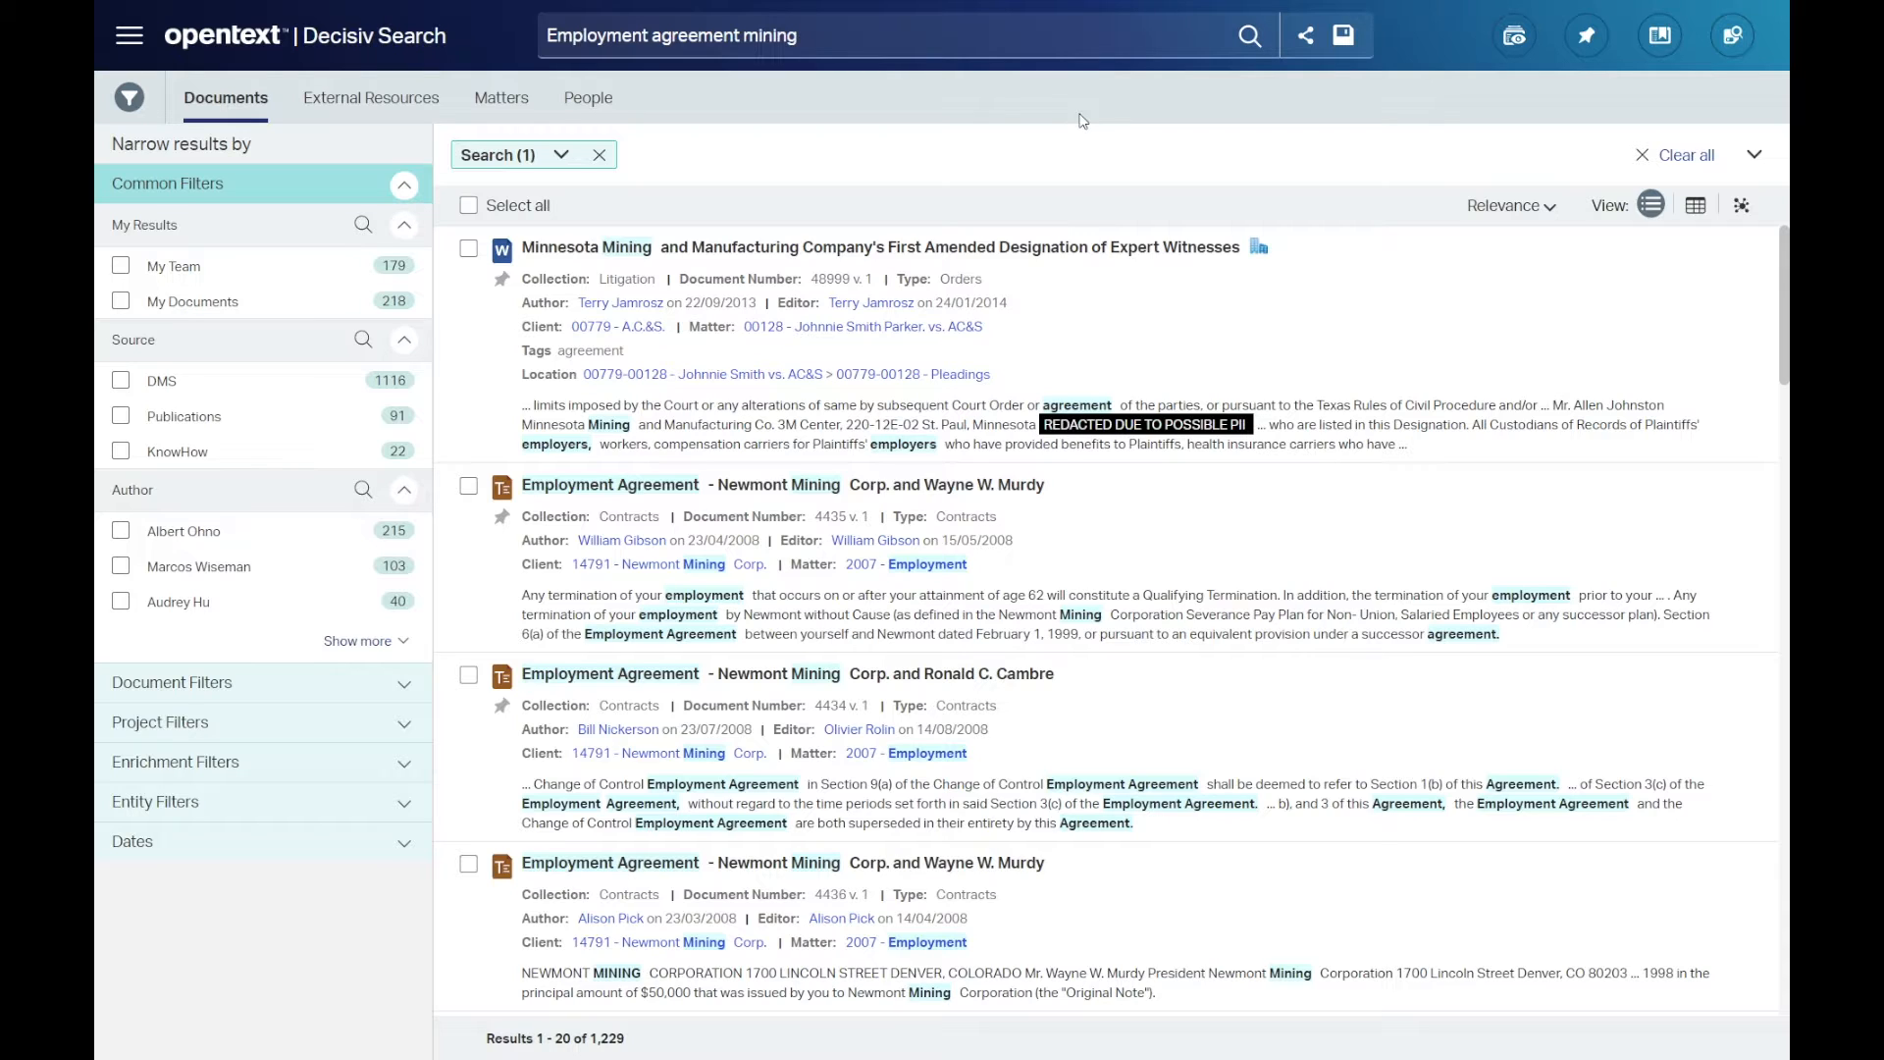
mouse_move(1568, 100)
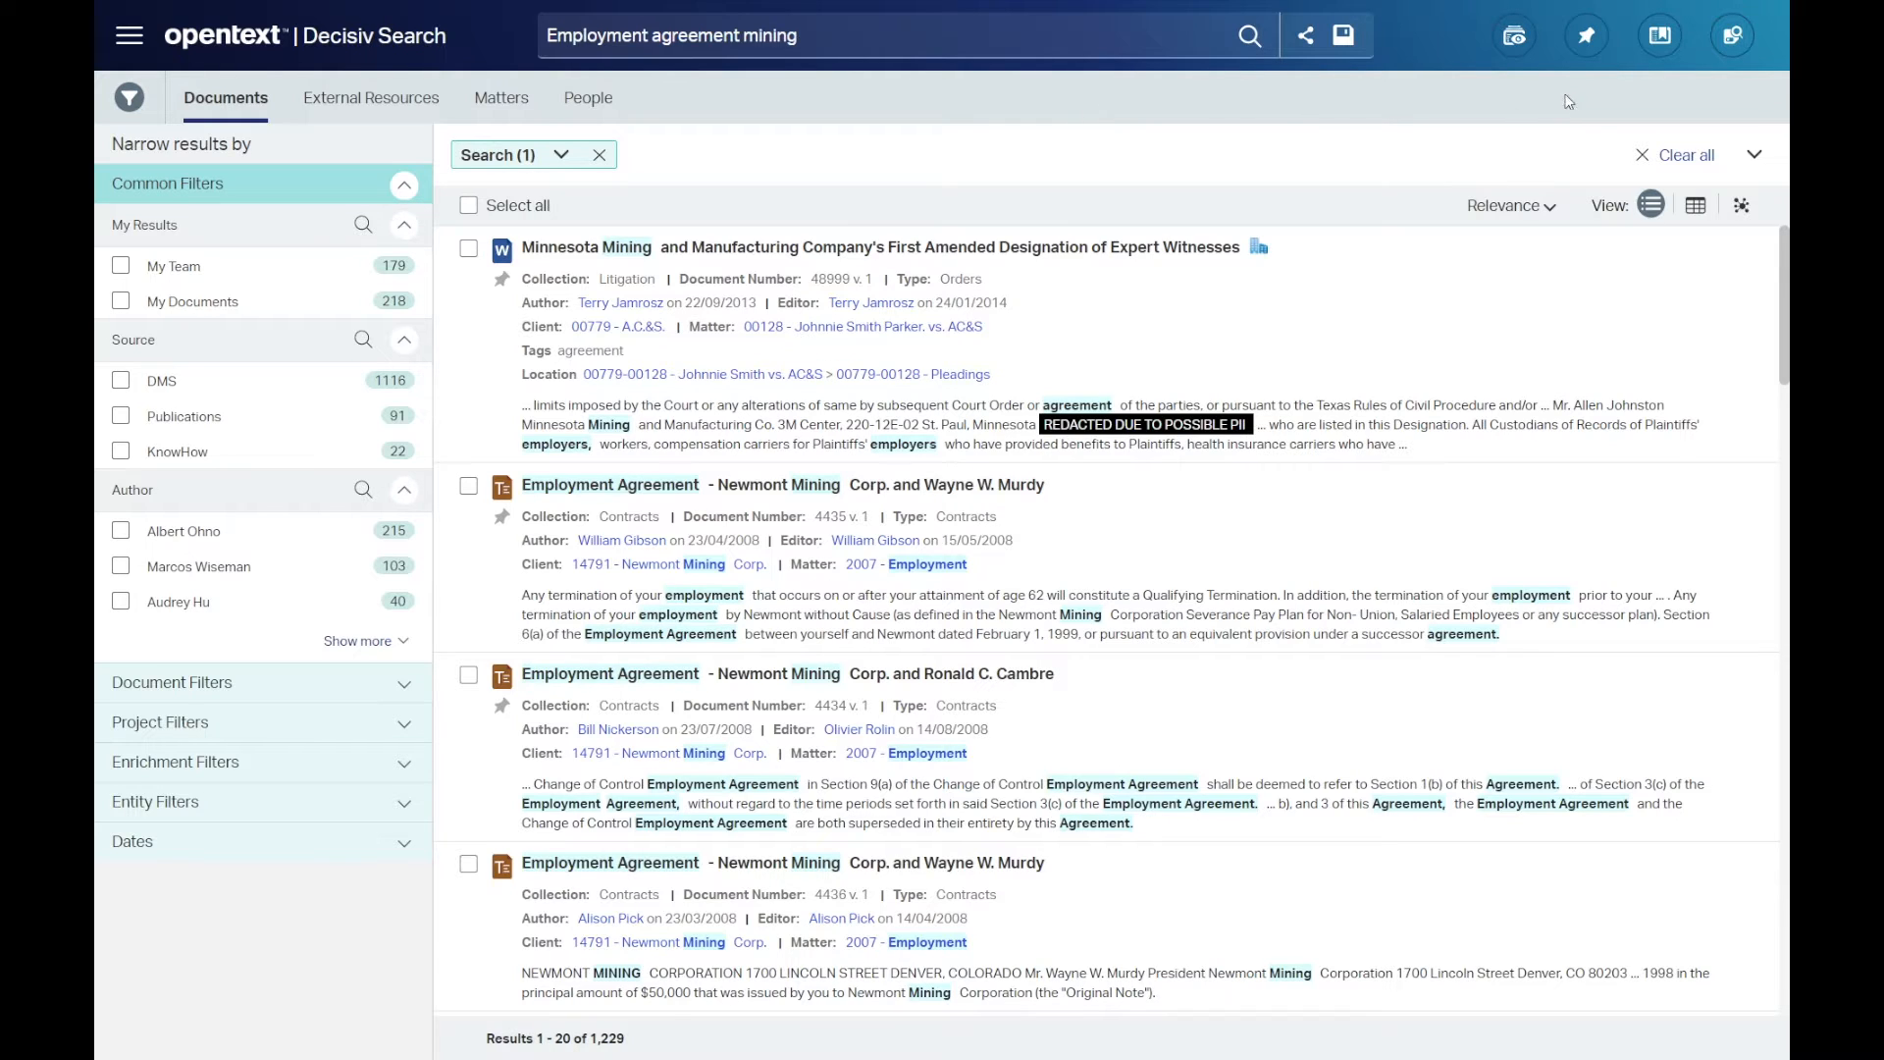
mouse_move(1586, 36)
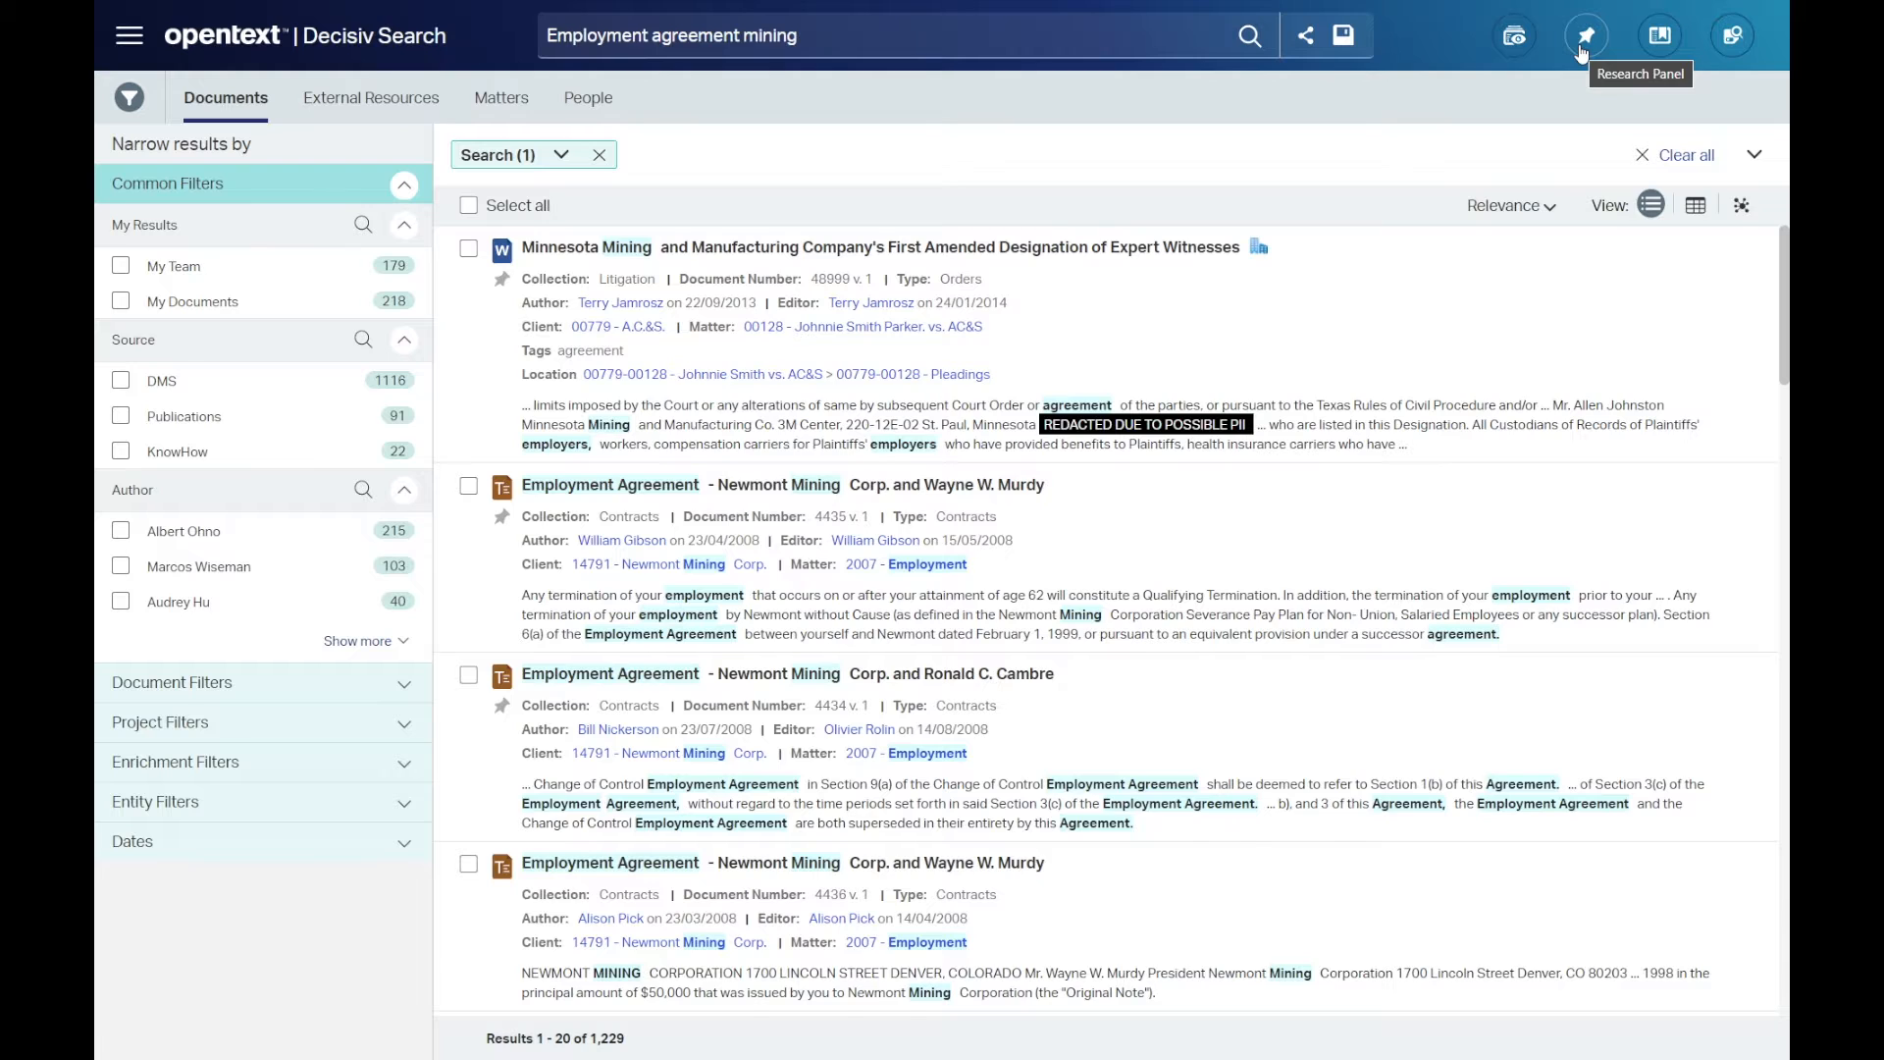
Add the three checked employment agreement results to the research view and search for 'asbestos mining'
click(1585, 36)
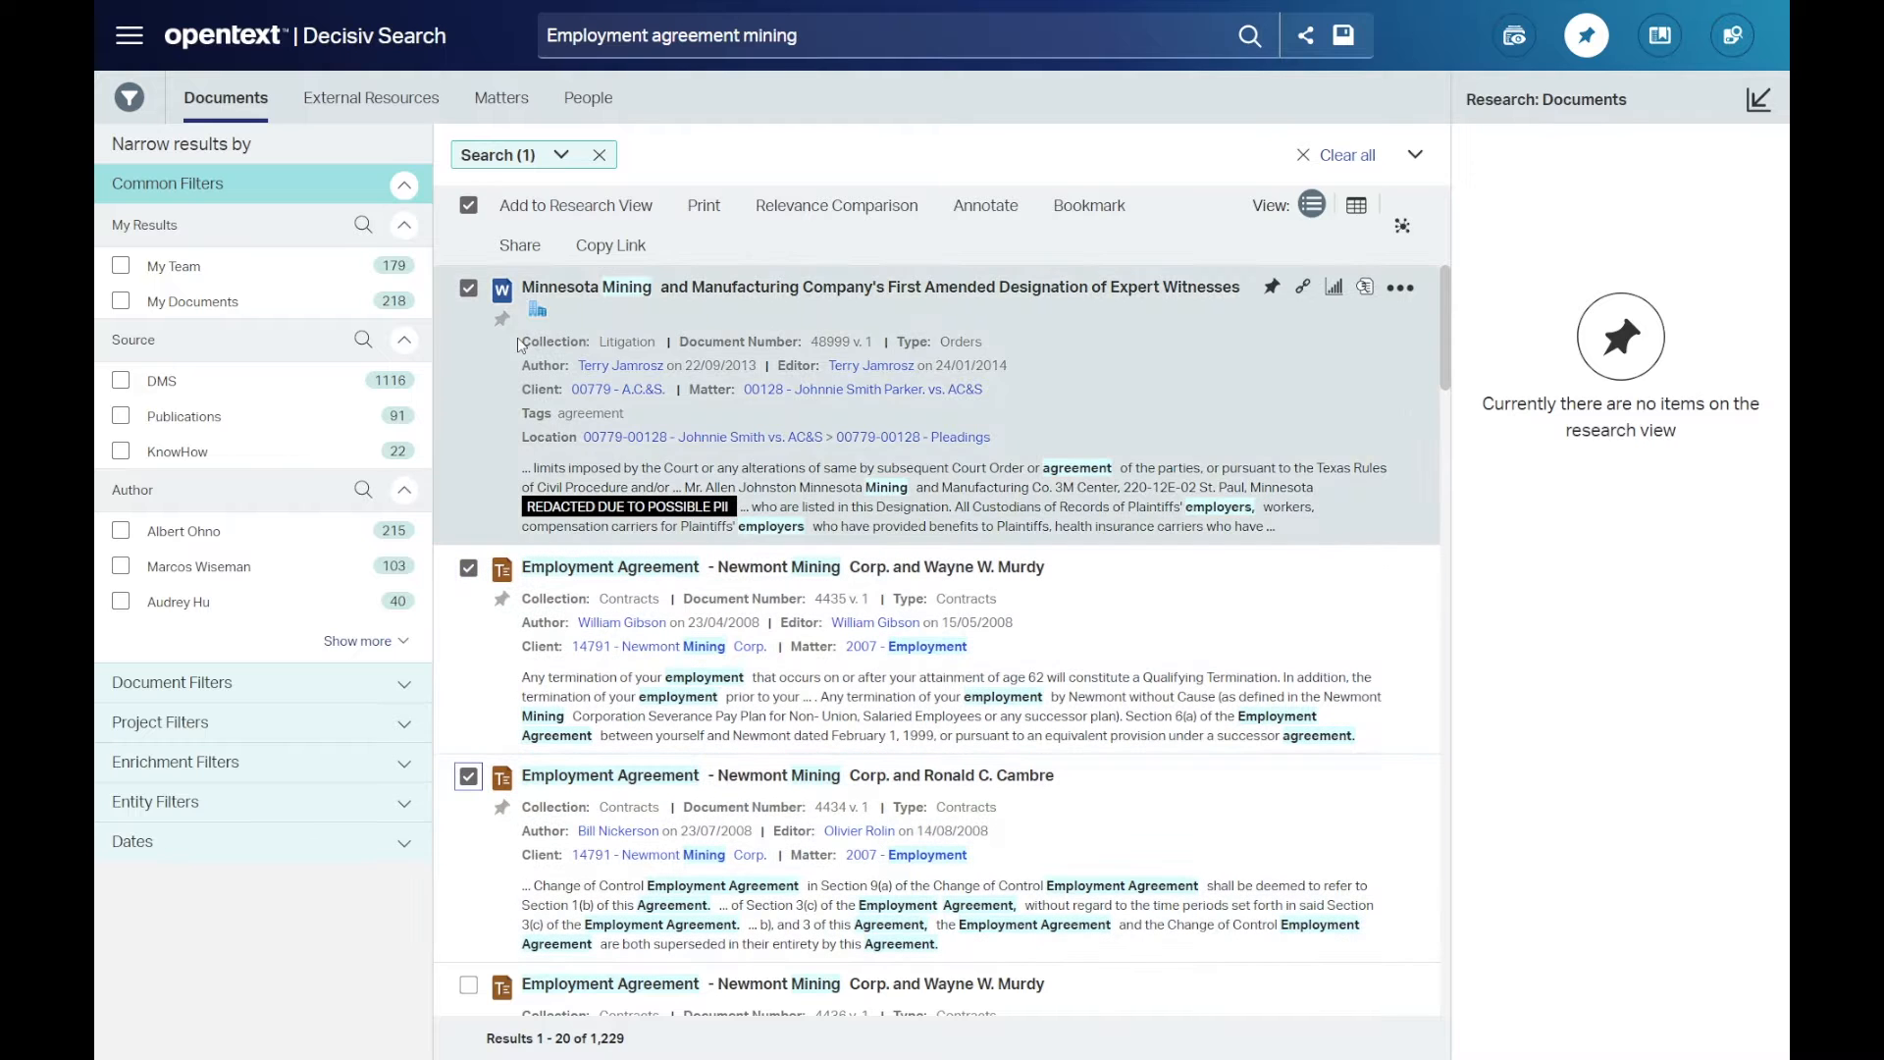
click(575, 204)
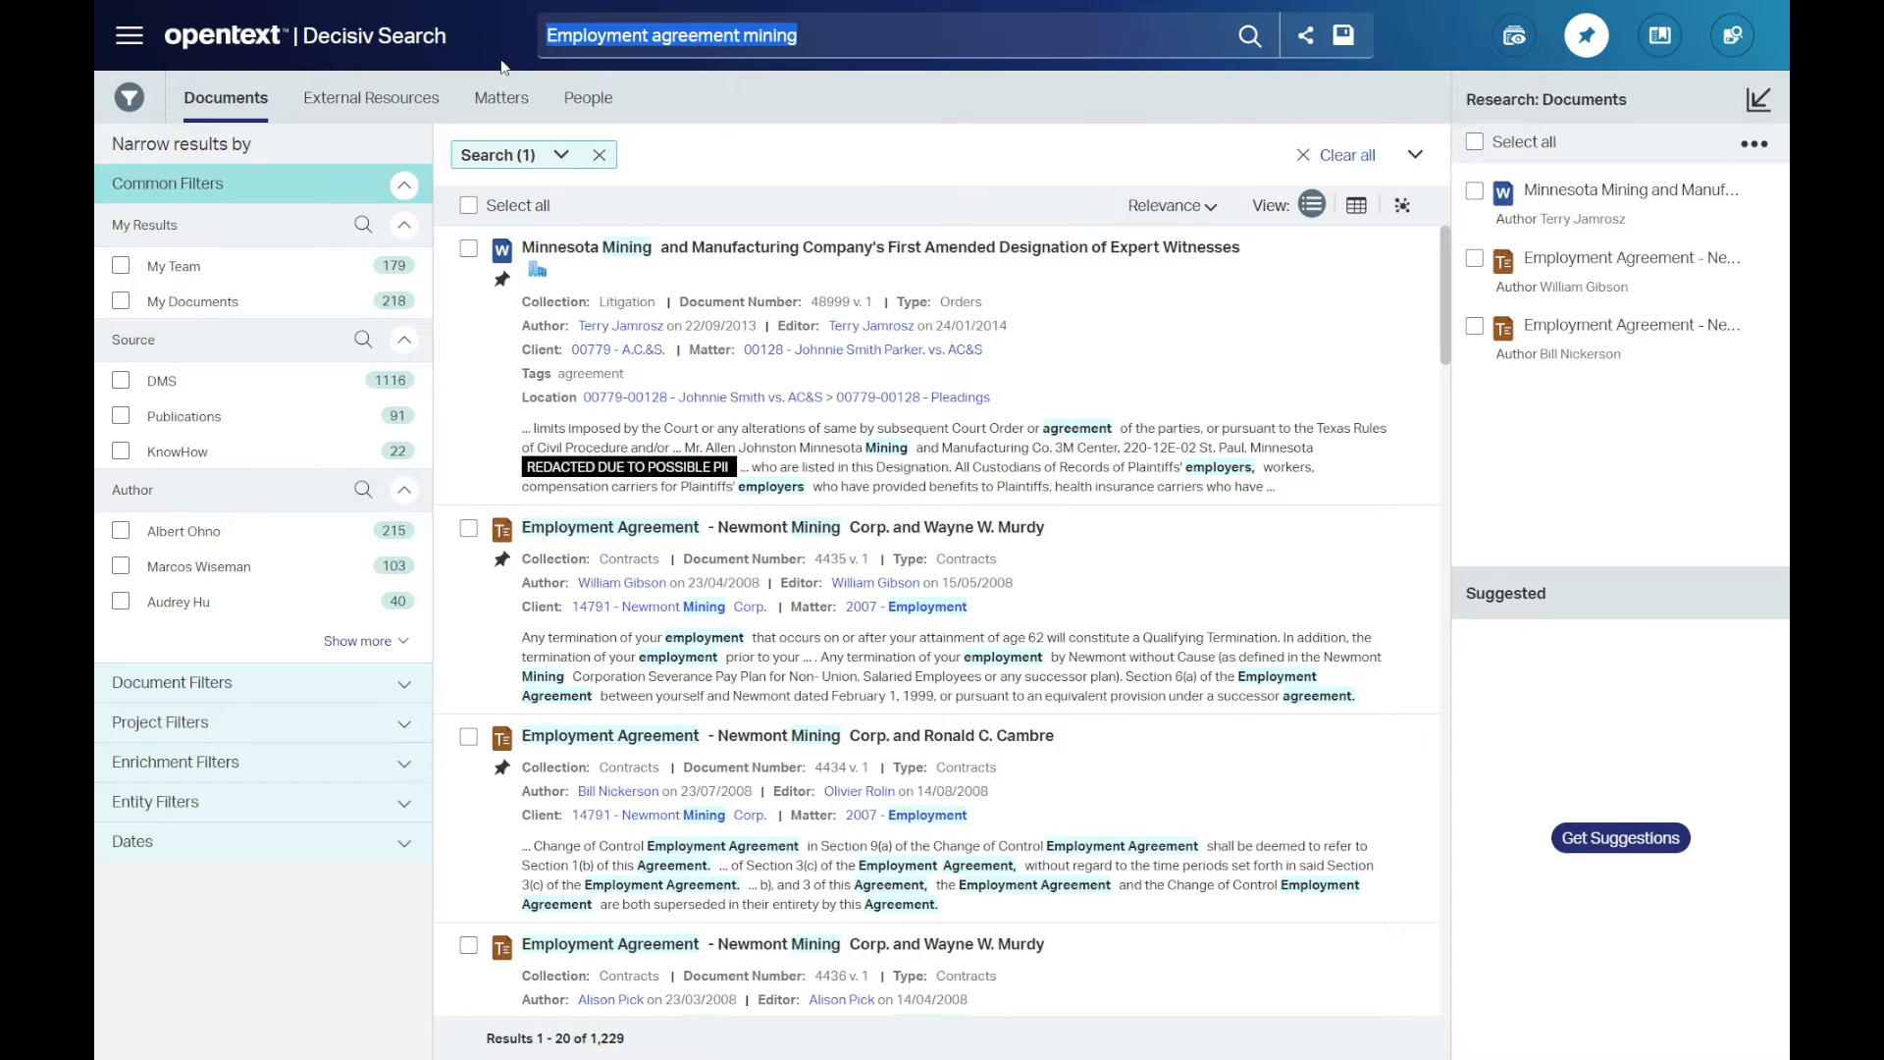
text(asbestos mining)
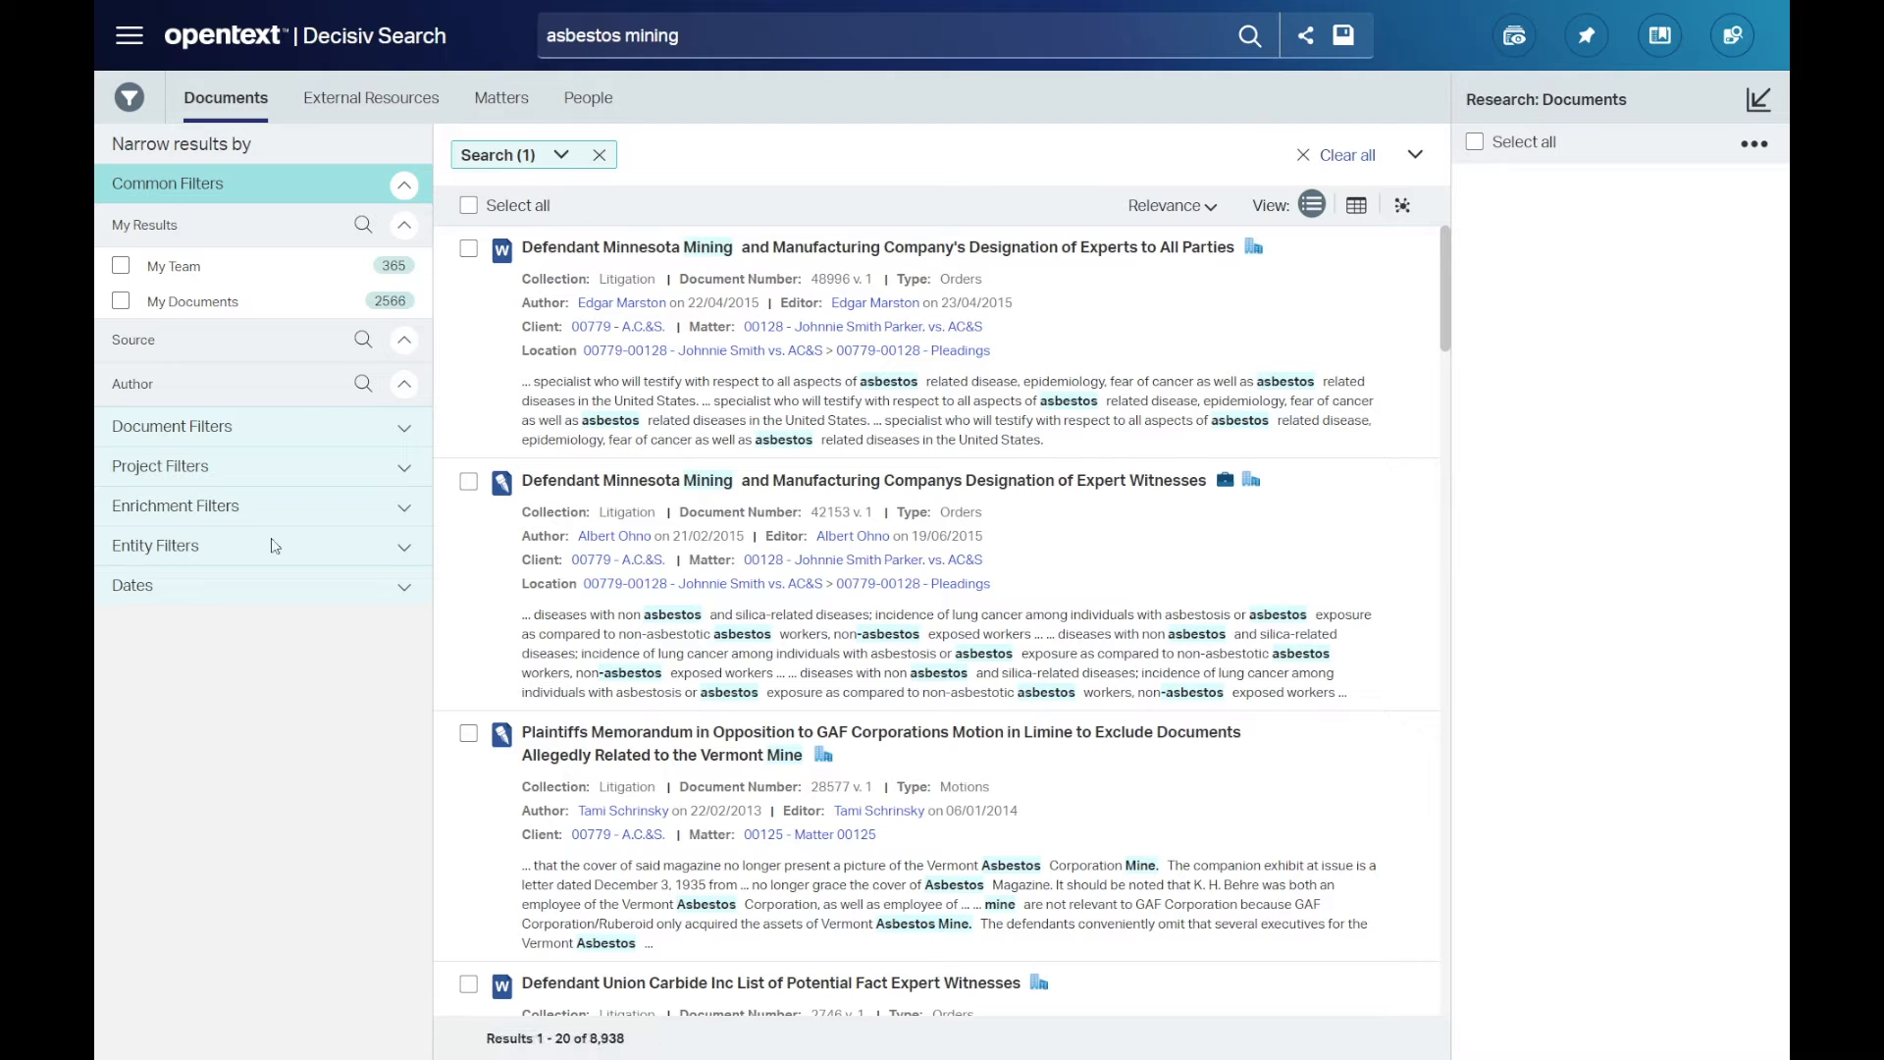
Filter the asbestos mining results to the extracted Quebec Asbestos Mining organization, leaving 384 documents
click(1586, 35)
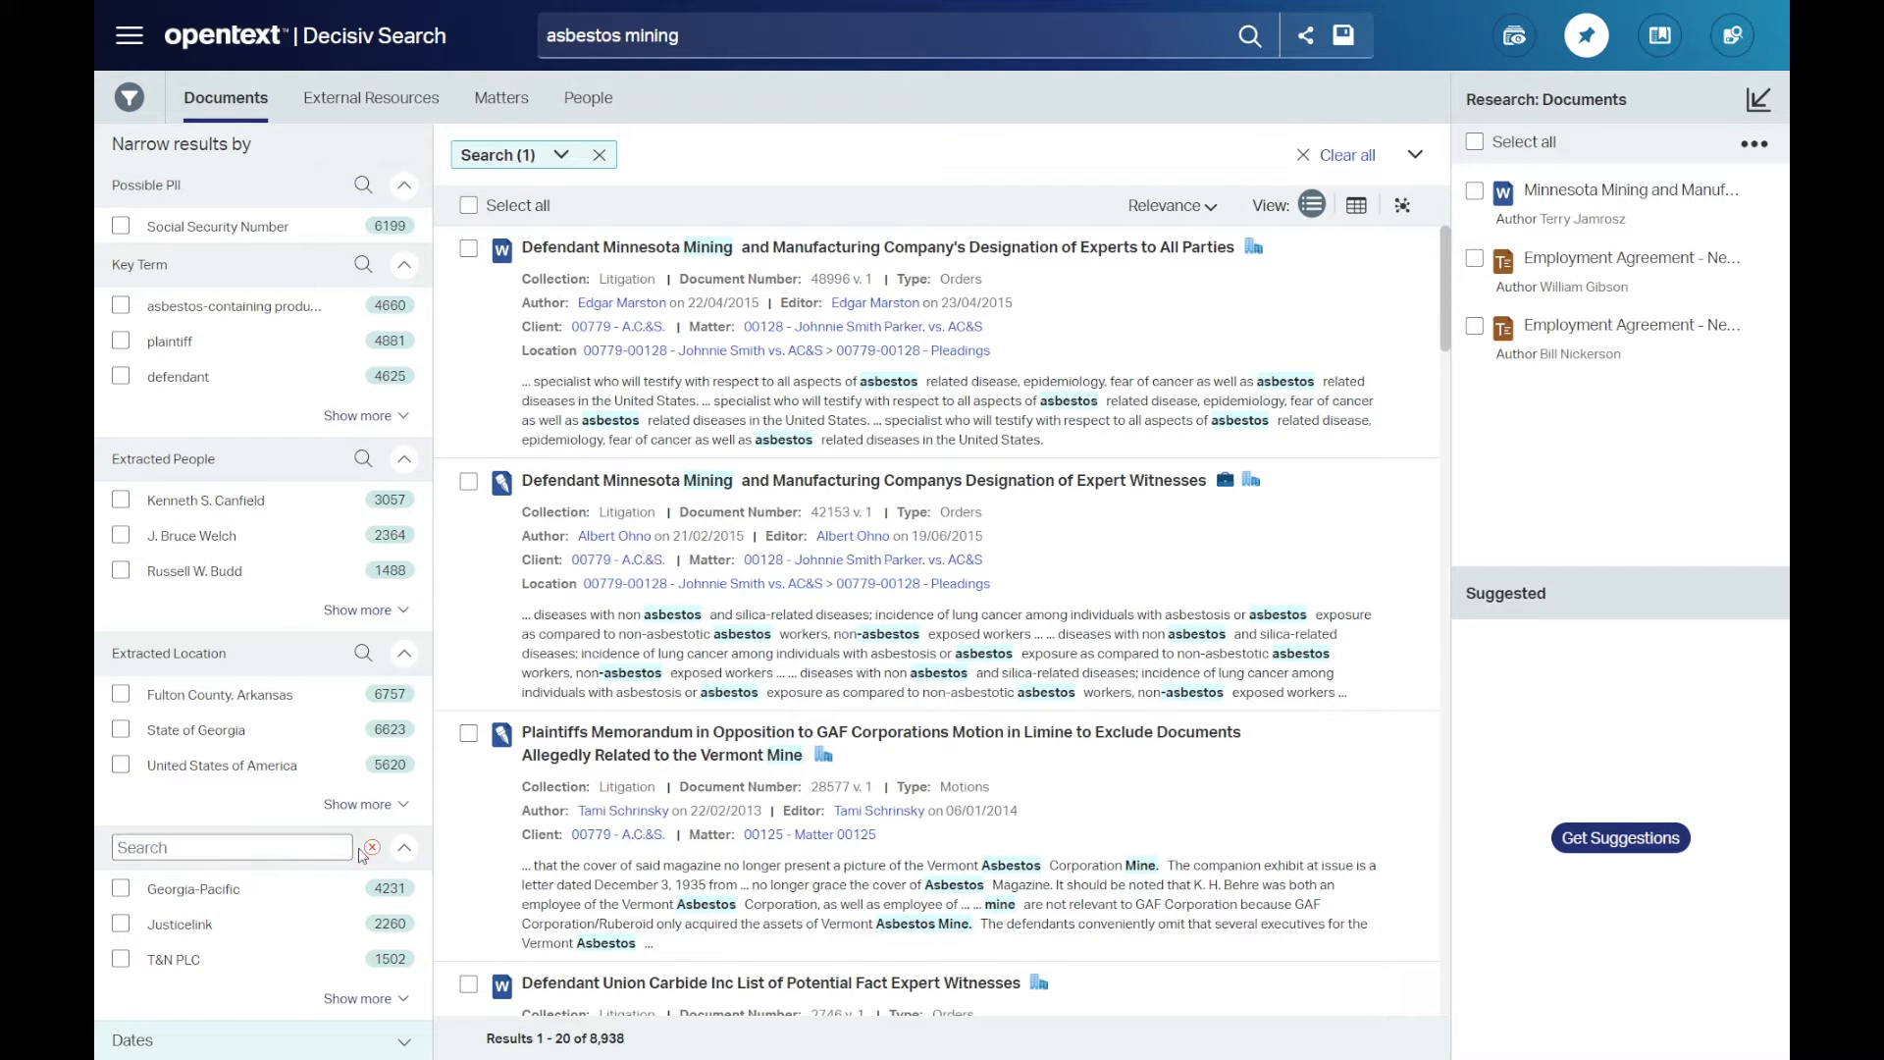
text(que)
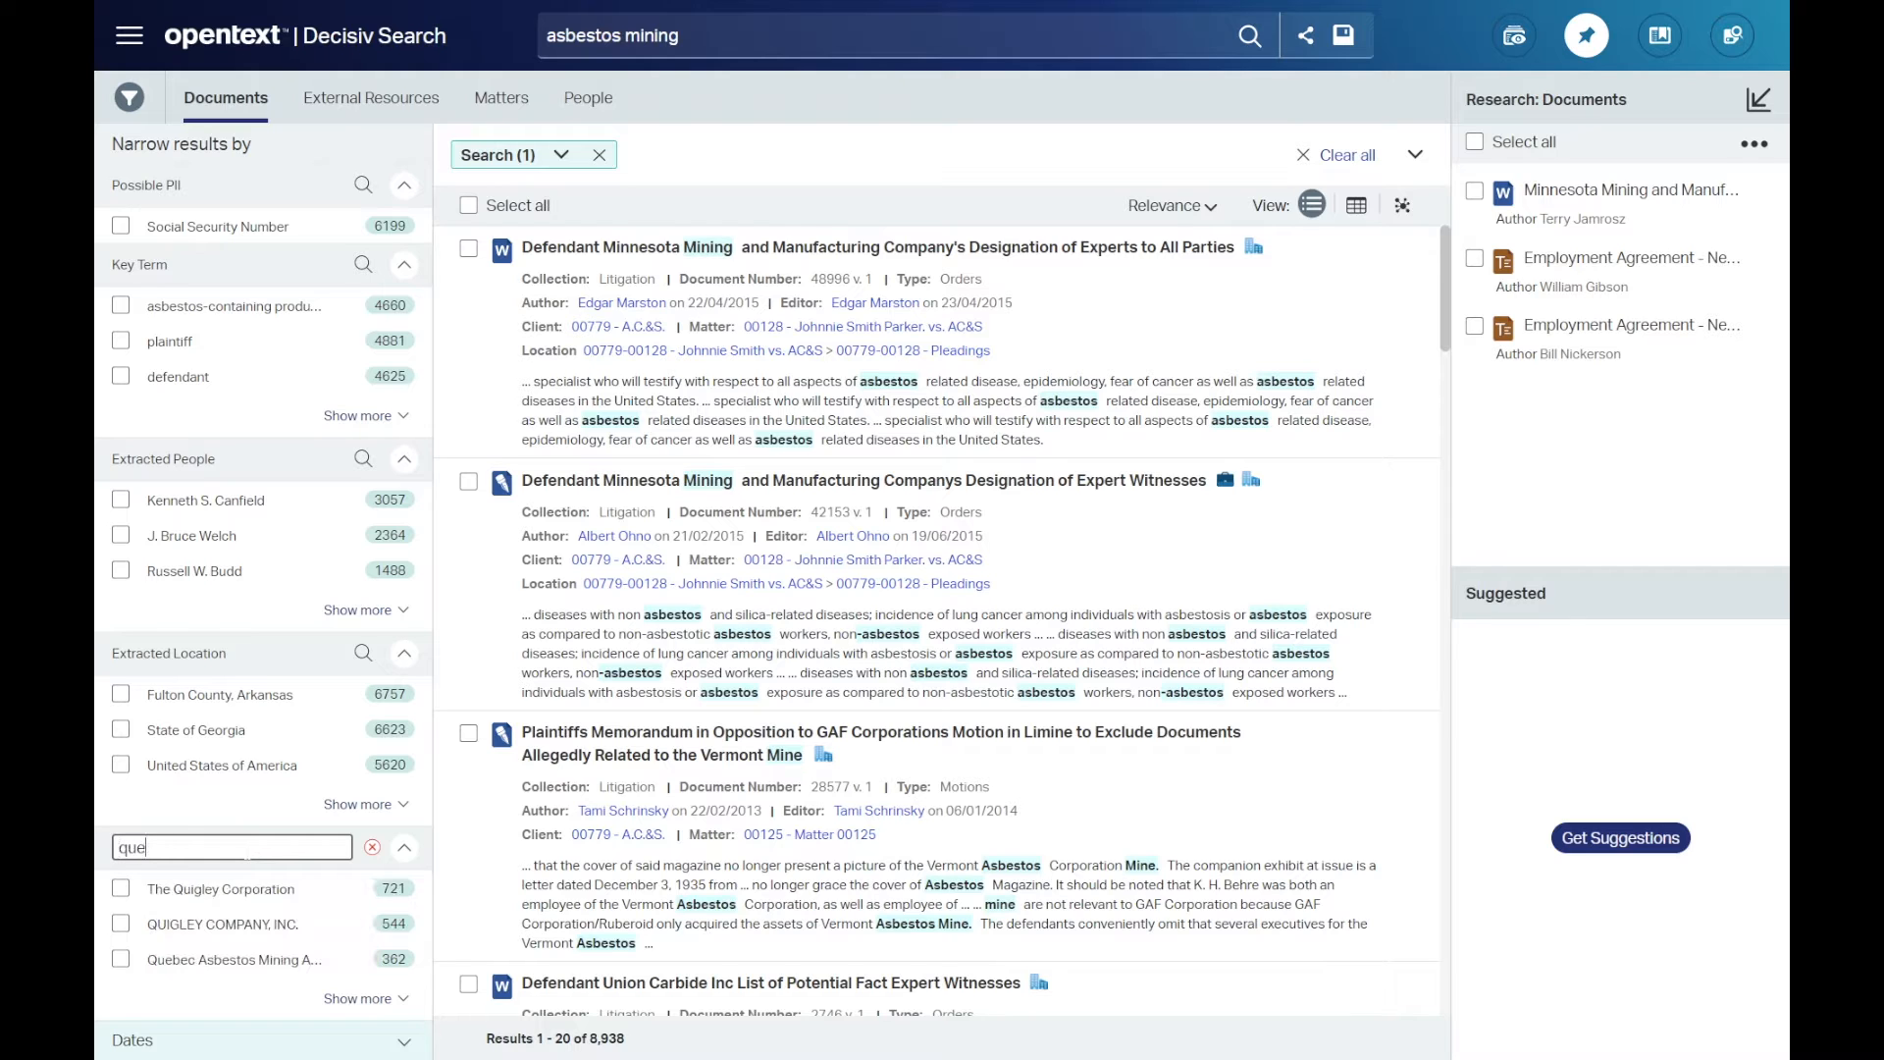
click(120, 887)
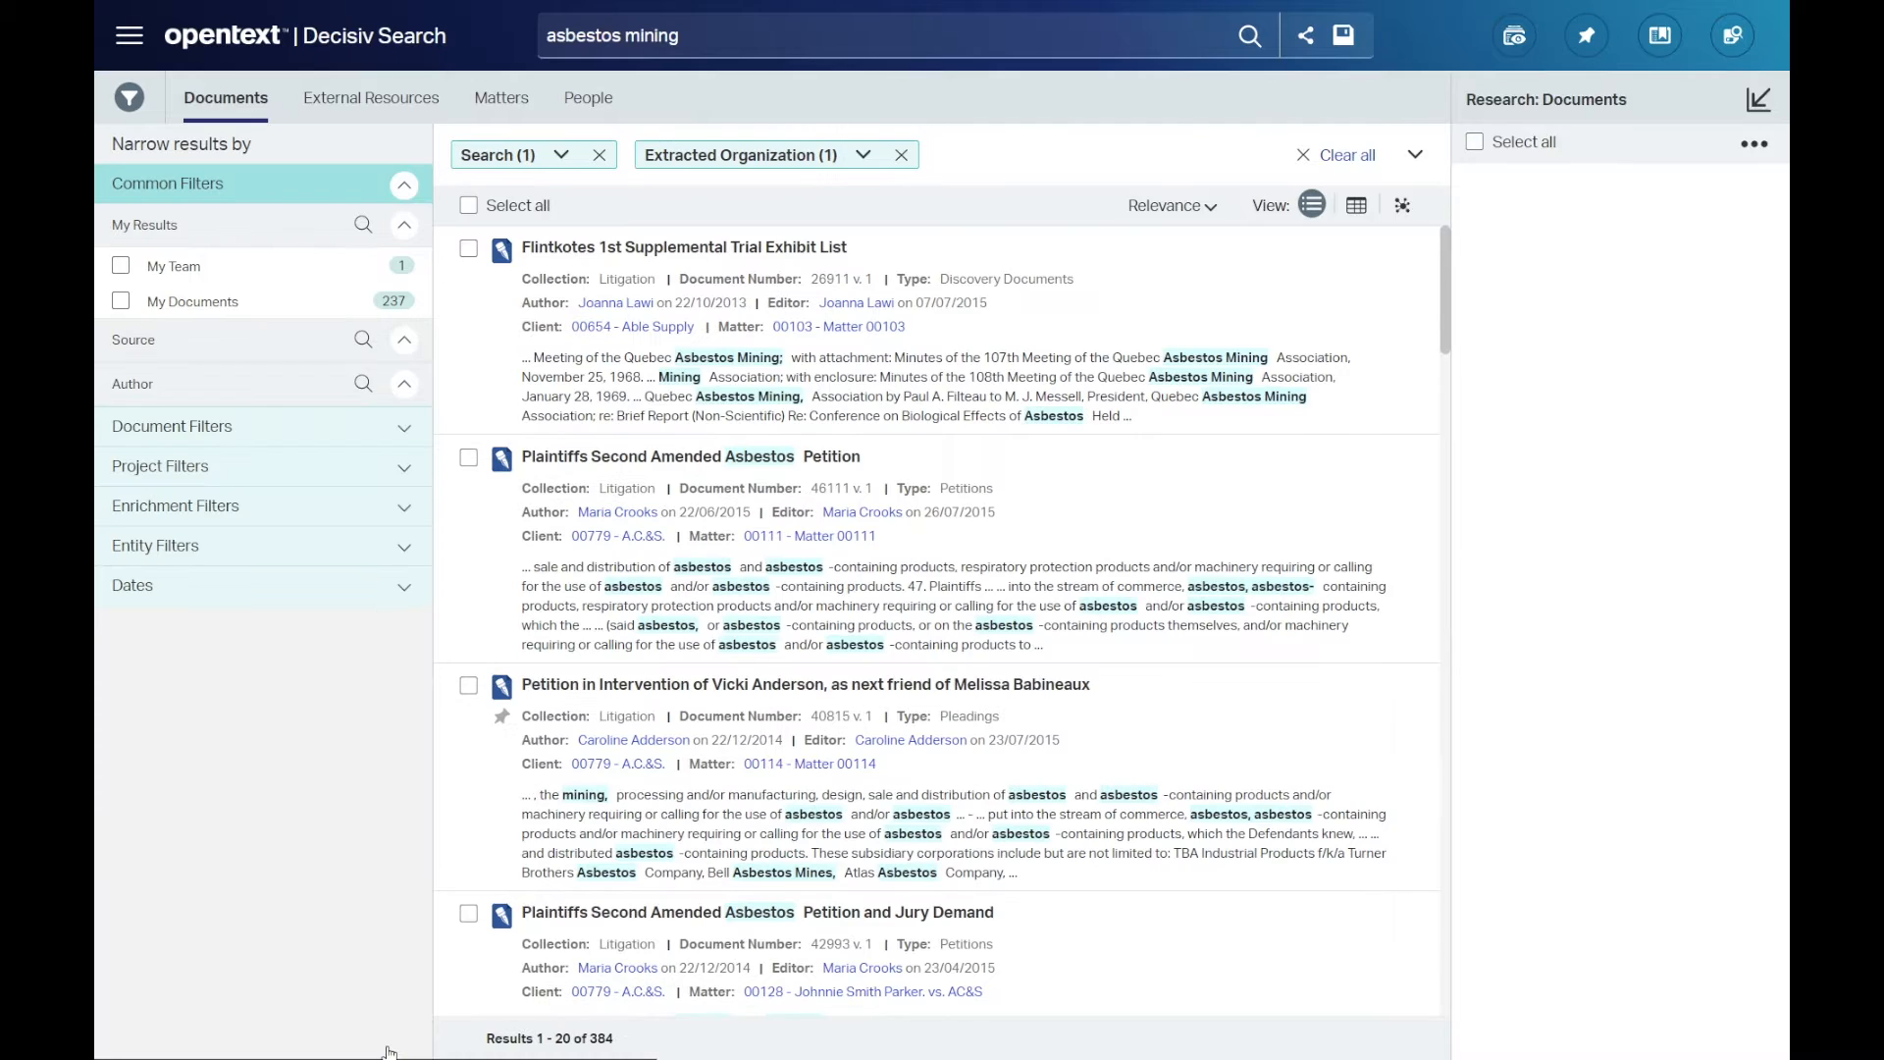
click(1586, 36)
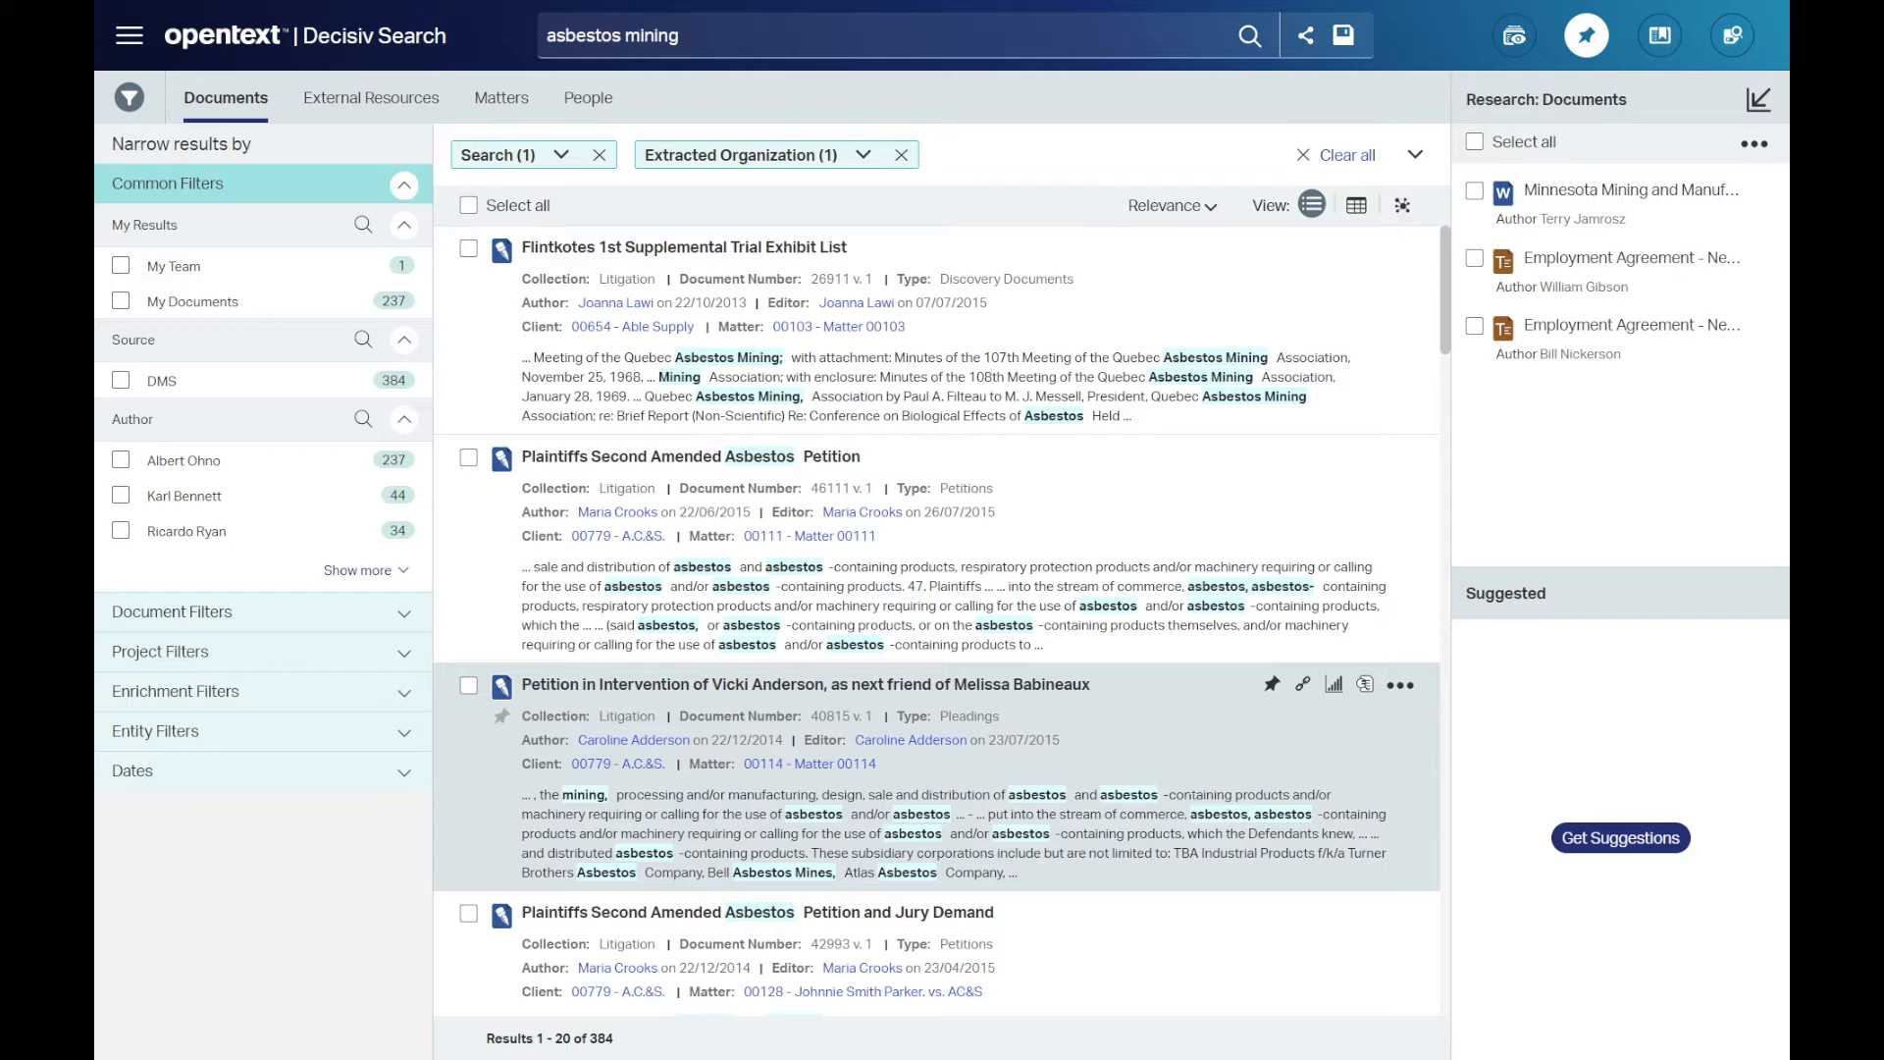
click(1272, 683)
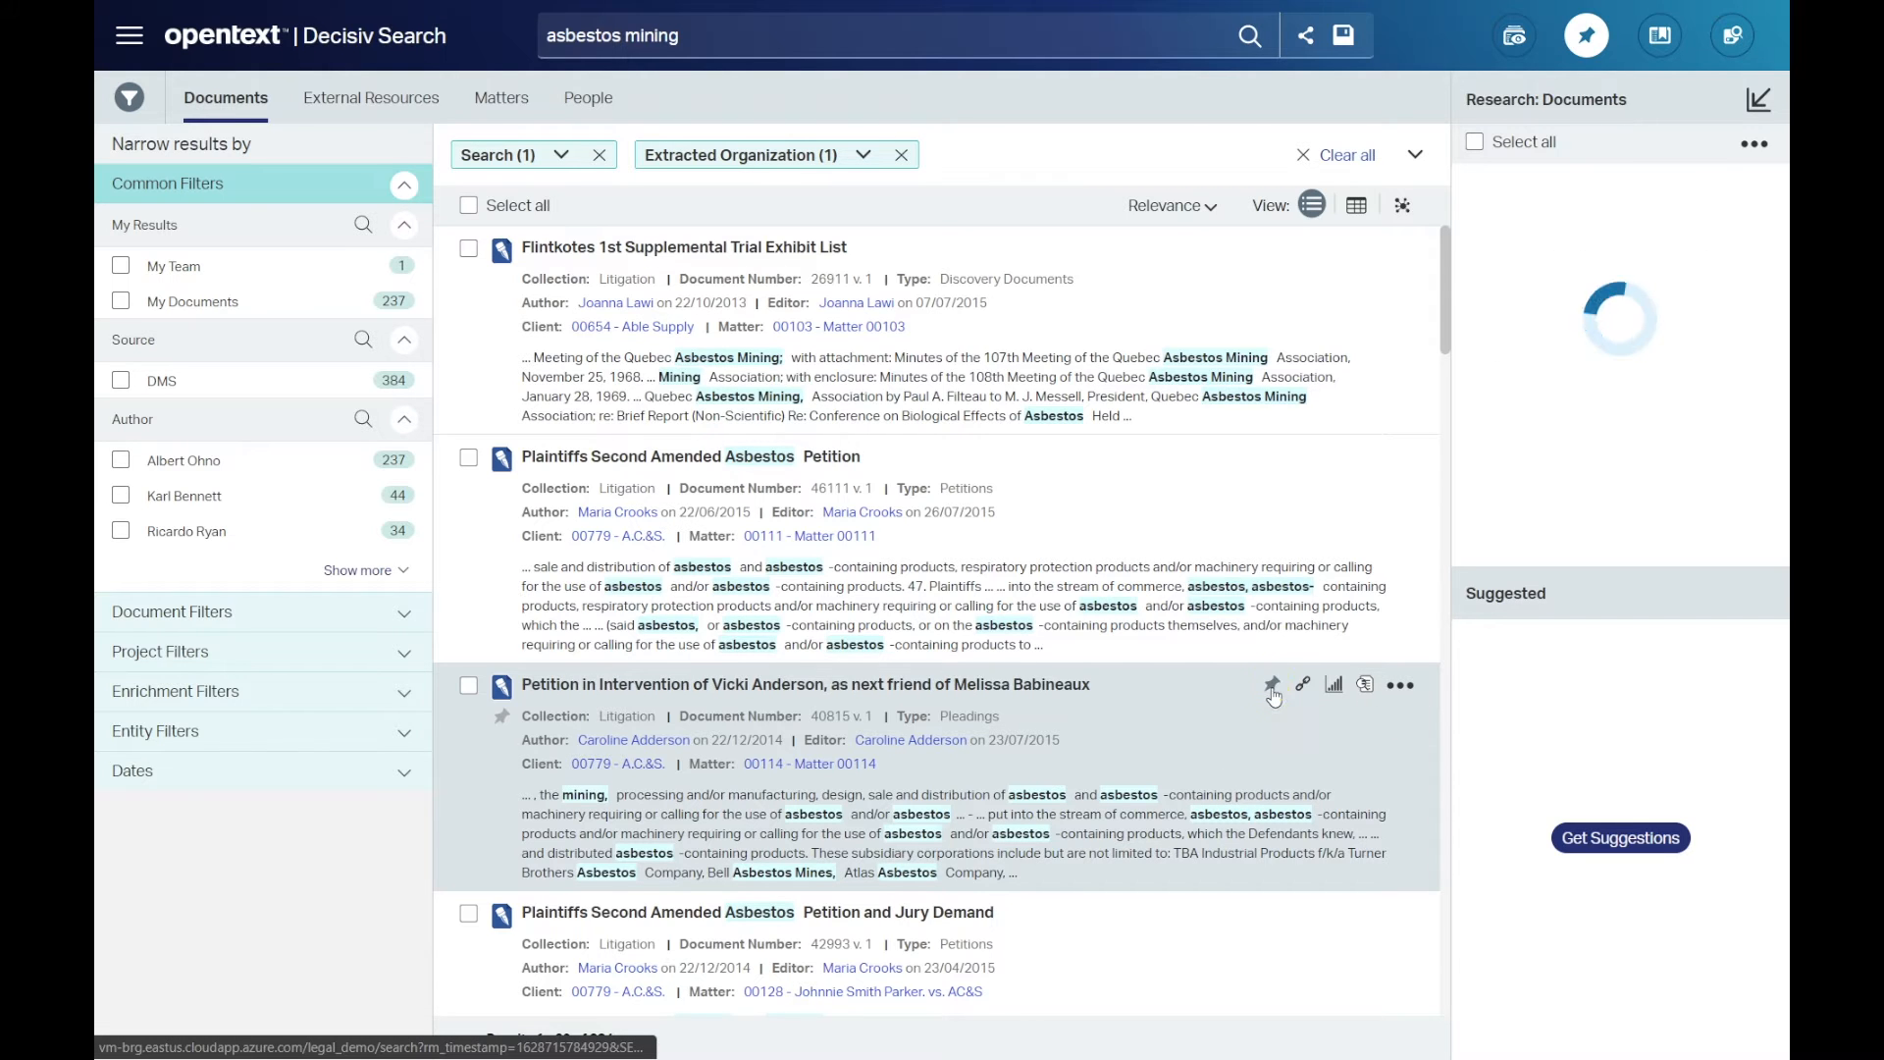
Pin the Vicki Anderson Petition in Intervention to the research view and get suggested related documents
click(1272, 684)
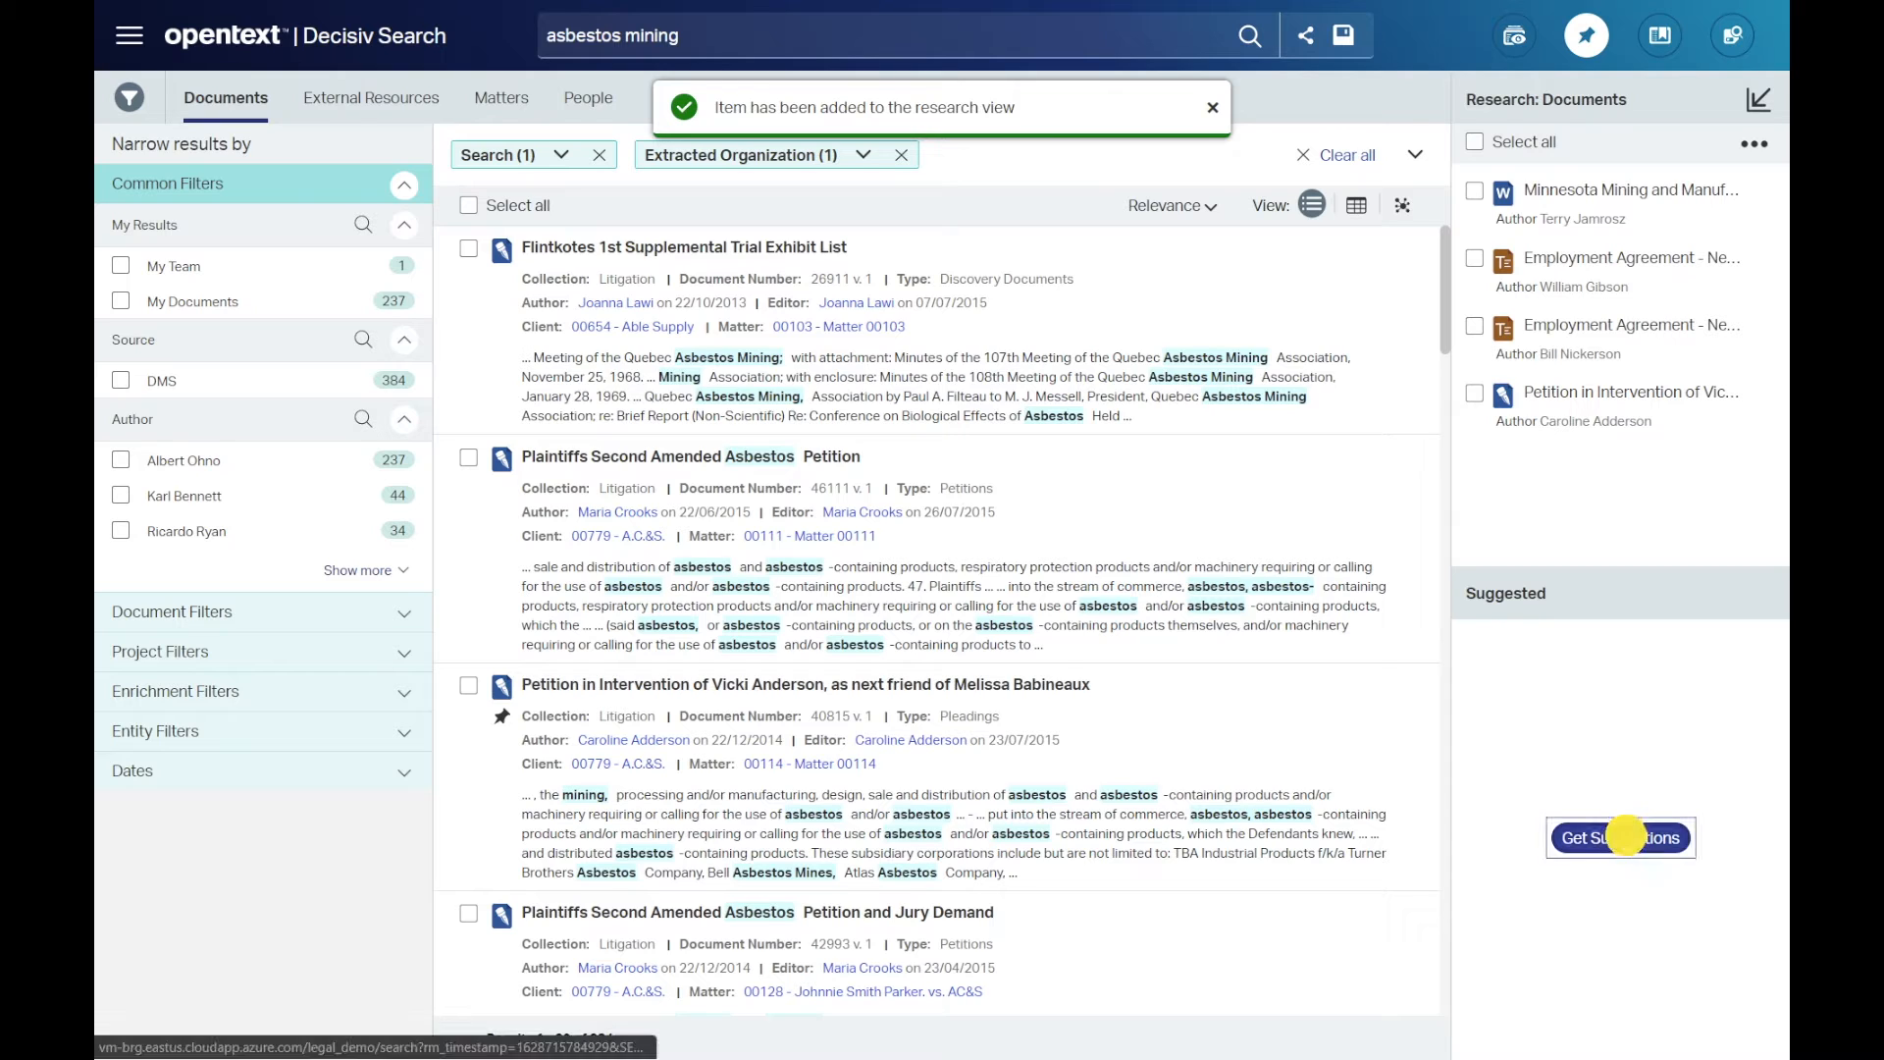
click(1619, 838)
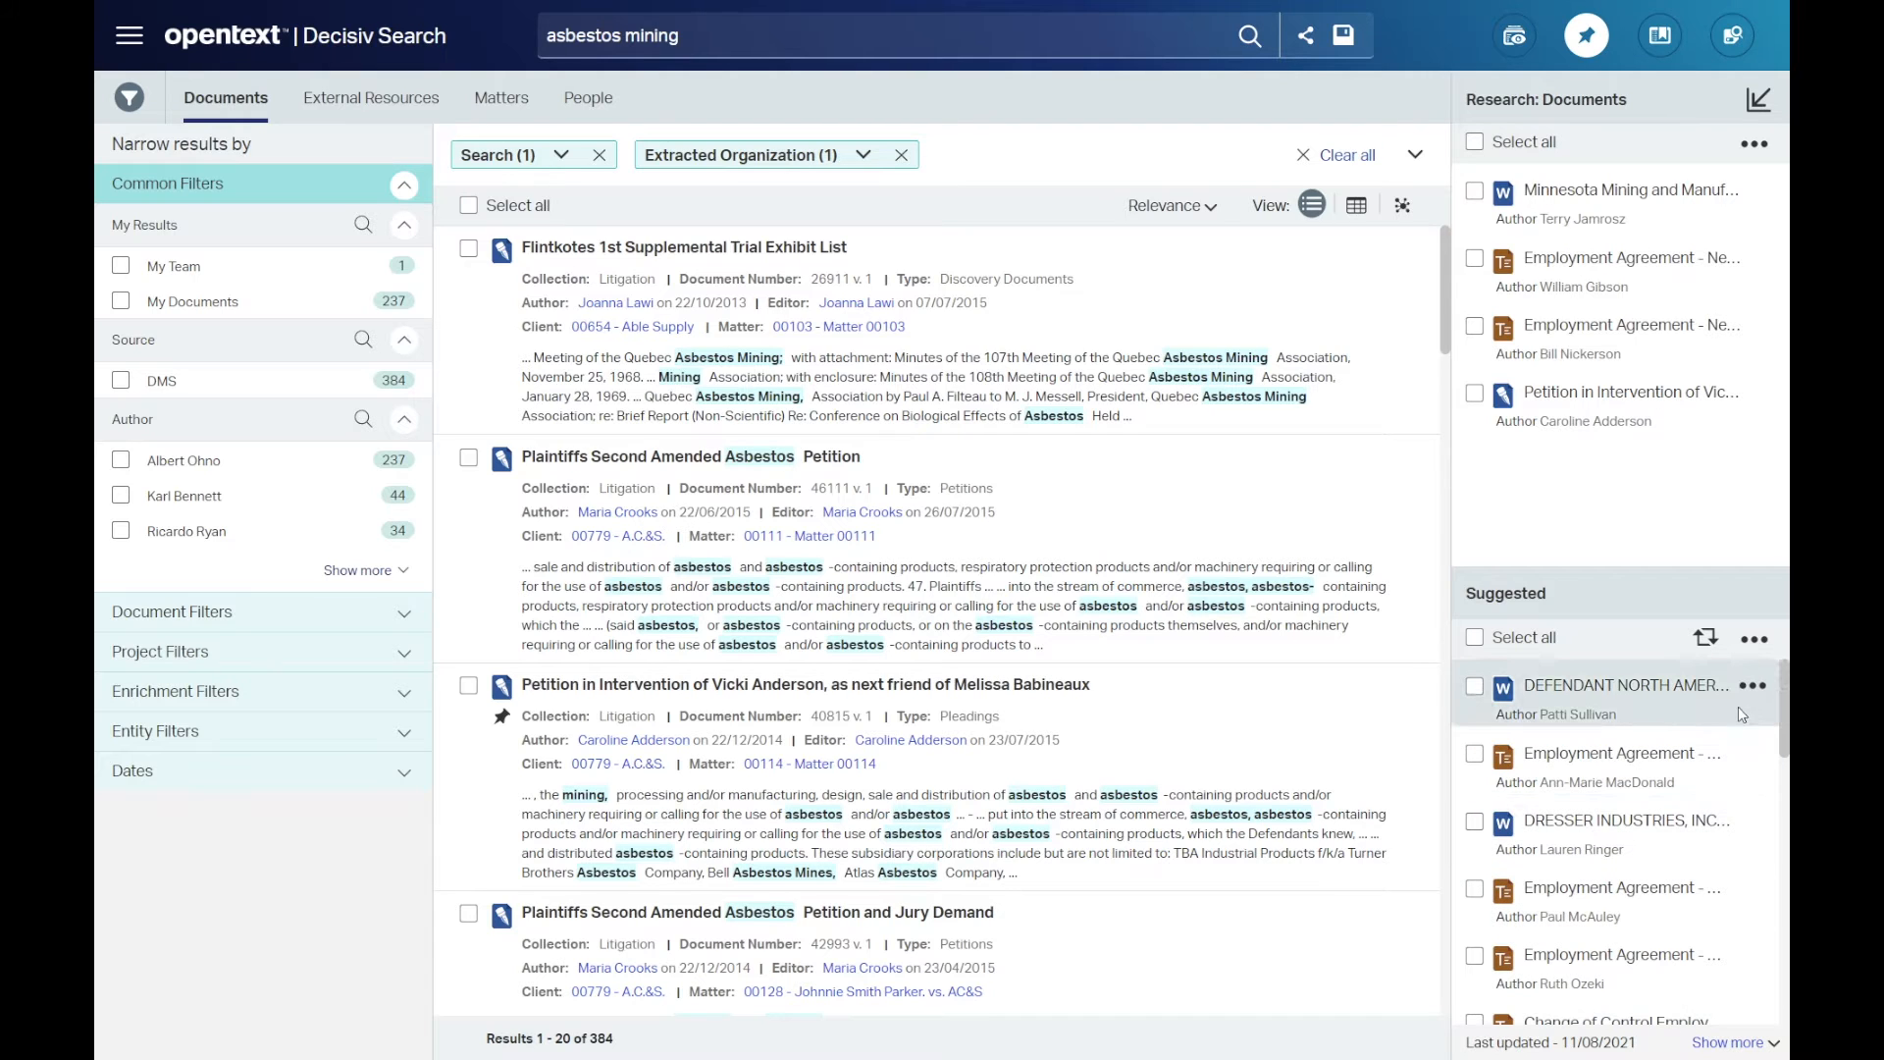
Add the suggested North American Refractories expert witness designation by Patti Sullivan to the research view
click(1753, 685)
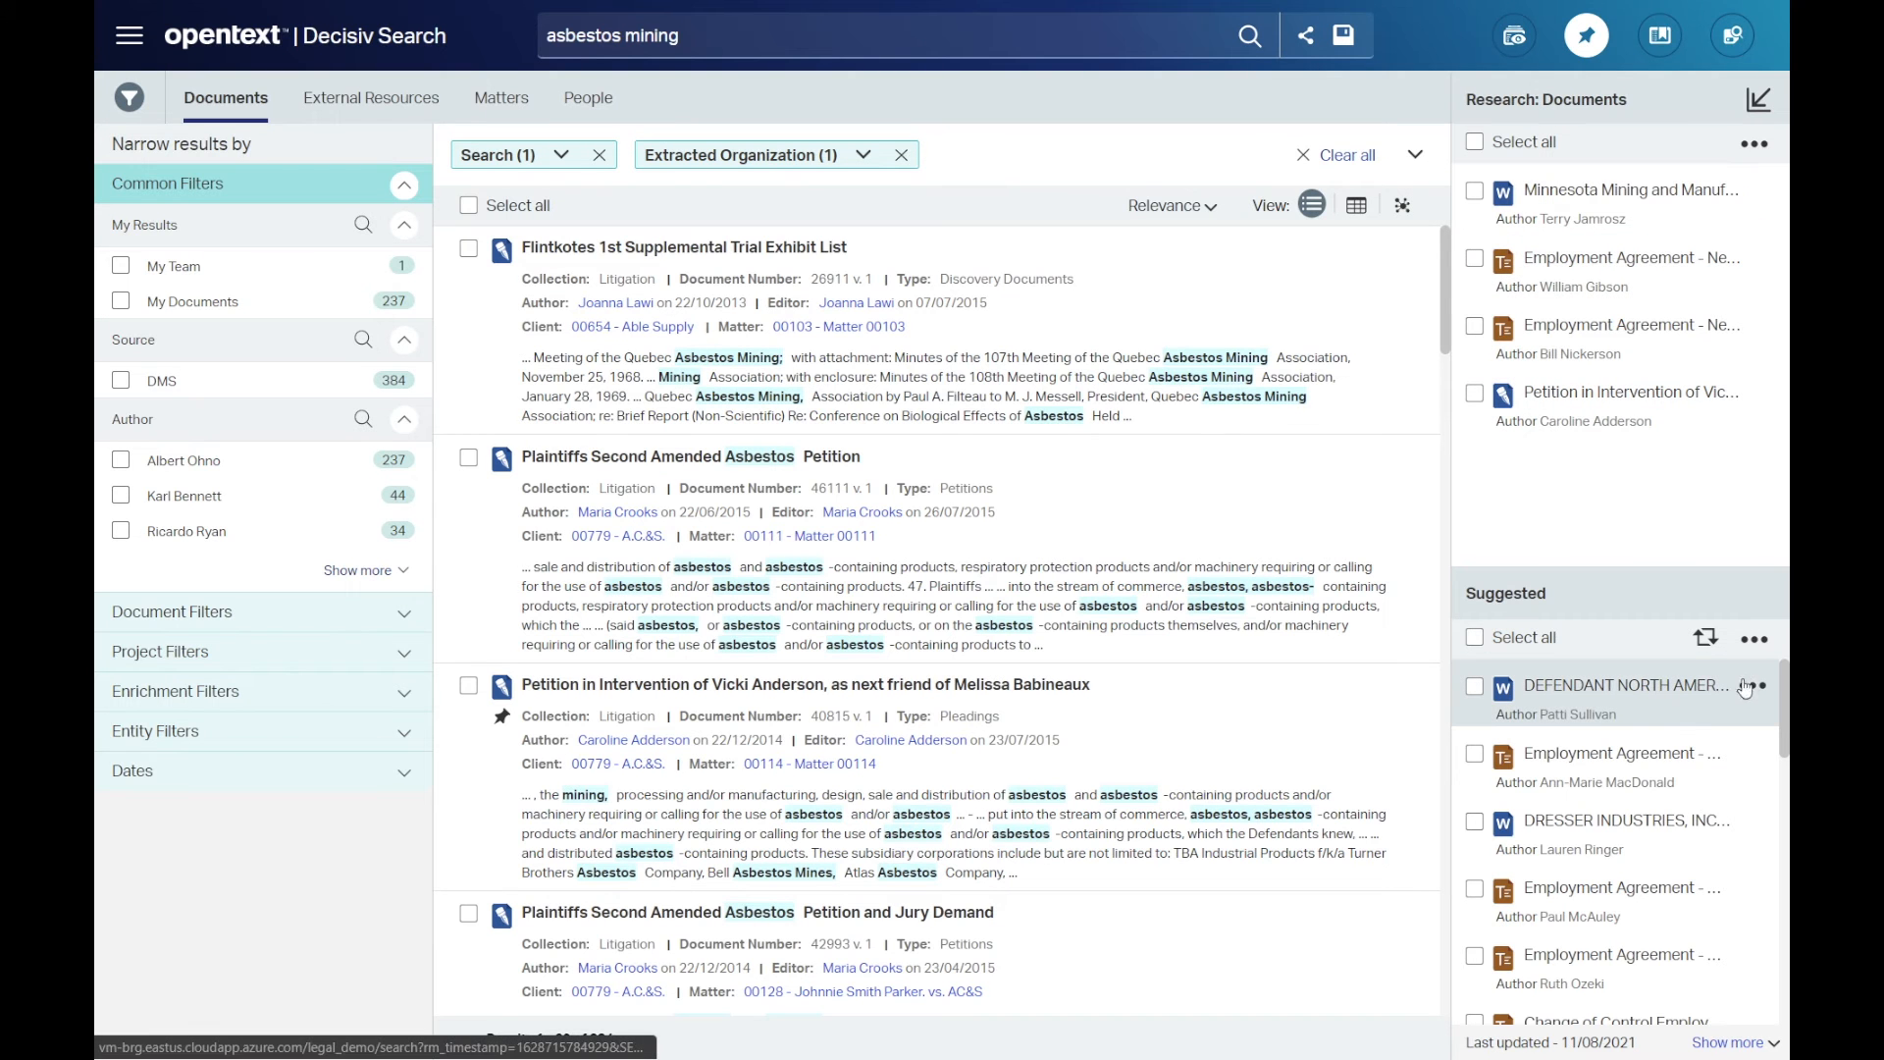
click(1754, 685)
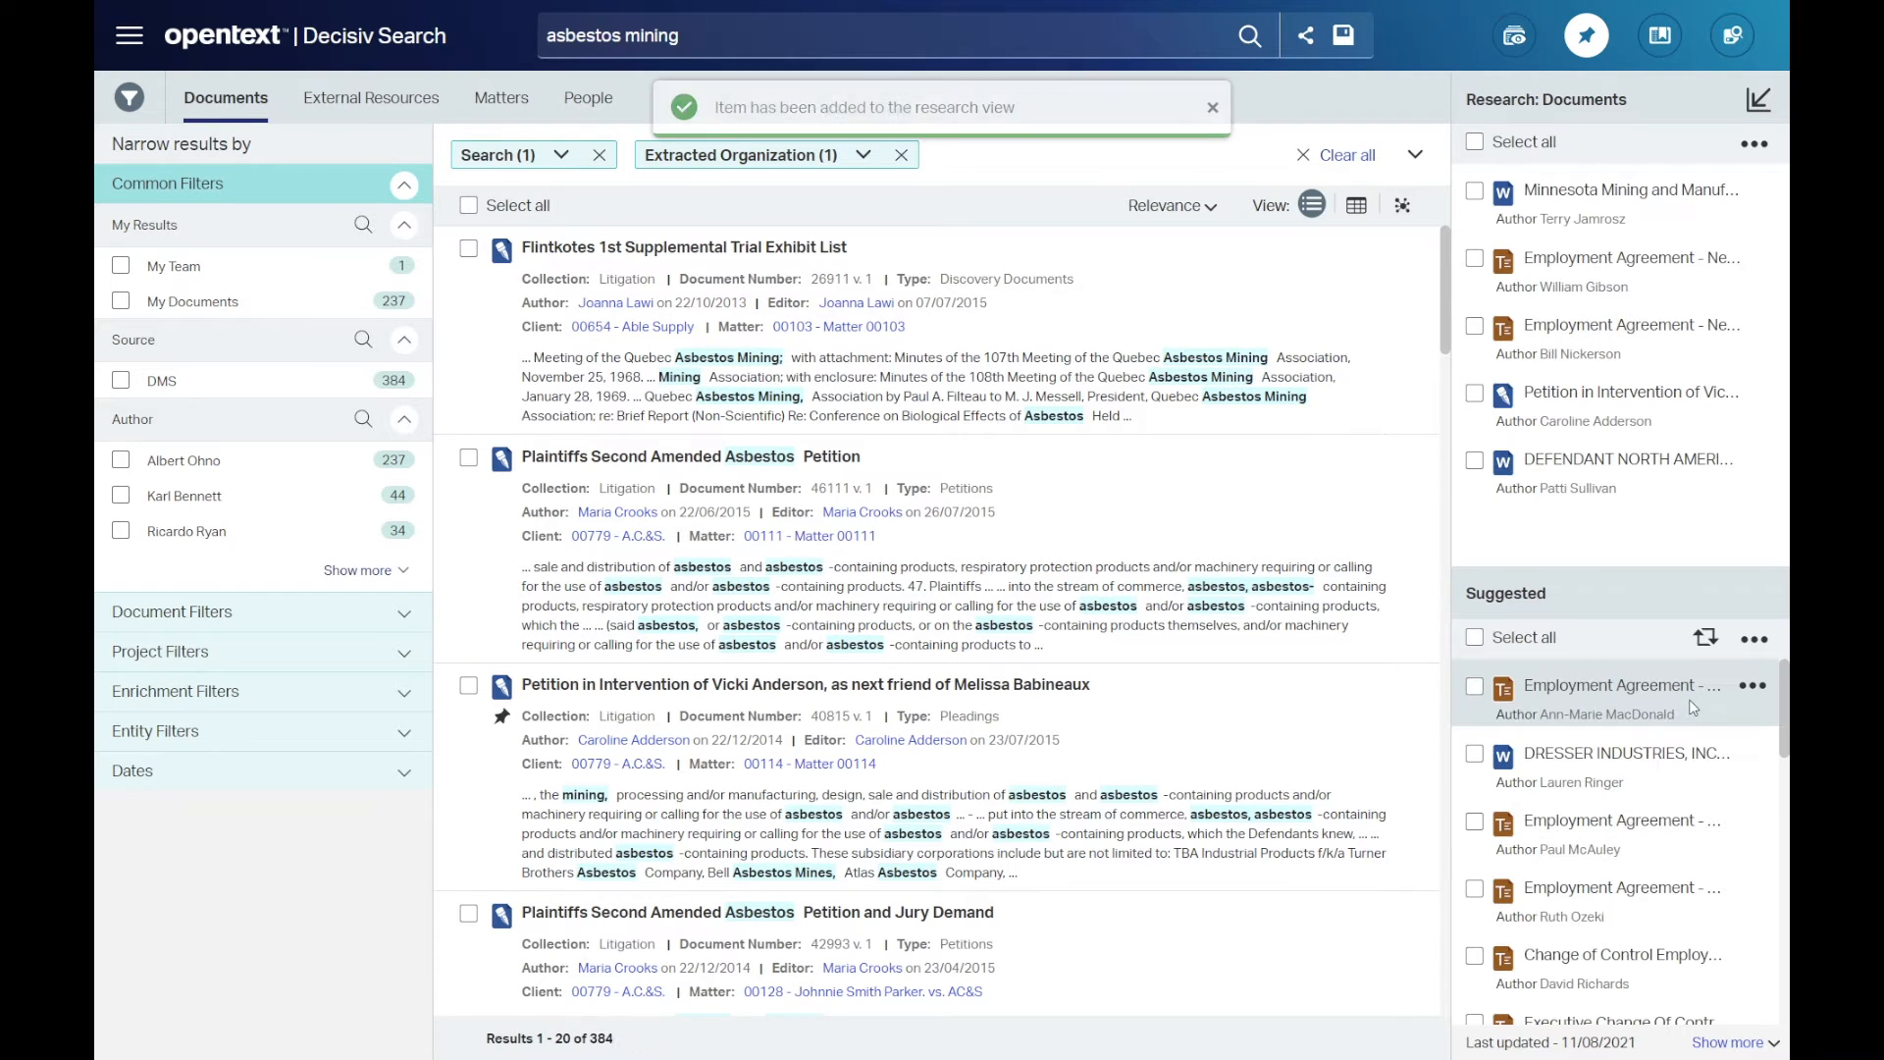
mouse_move(1753, 685)
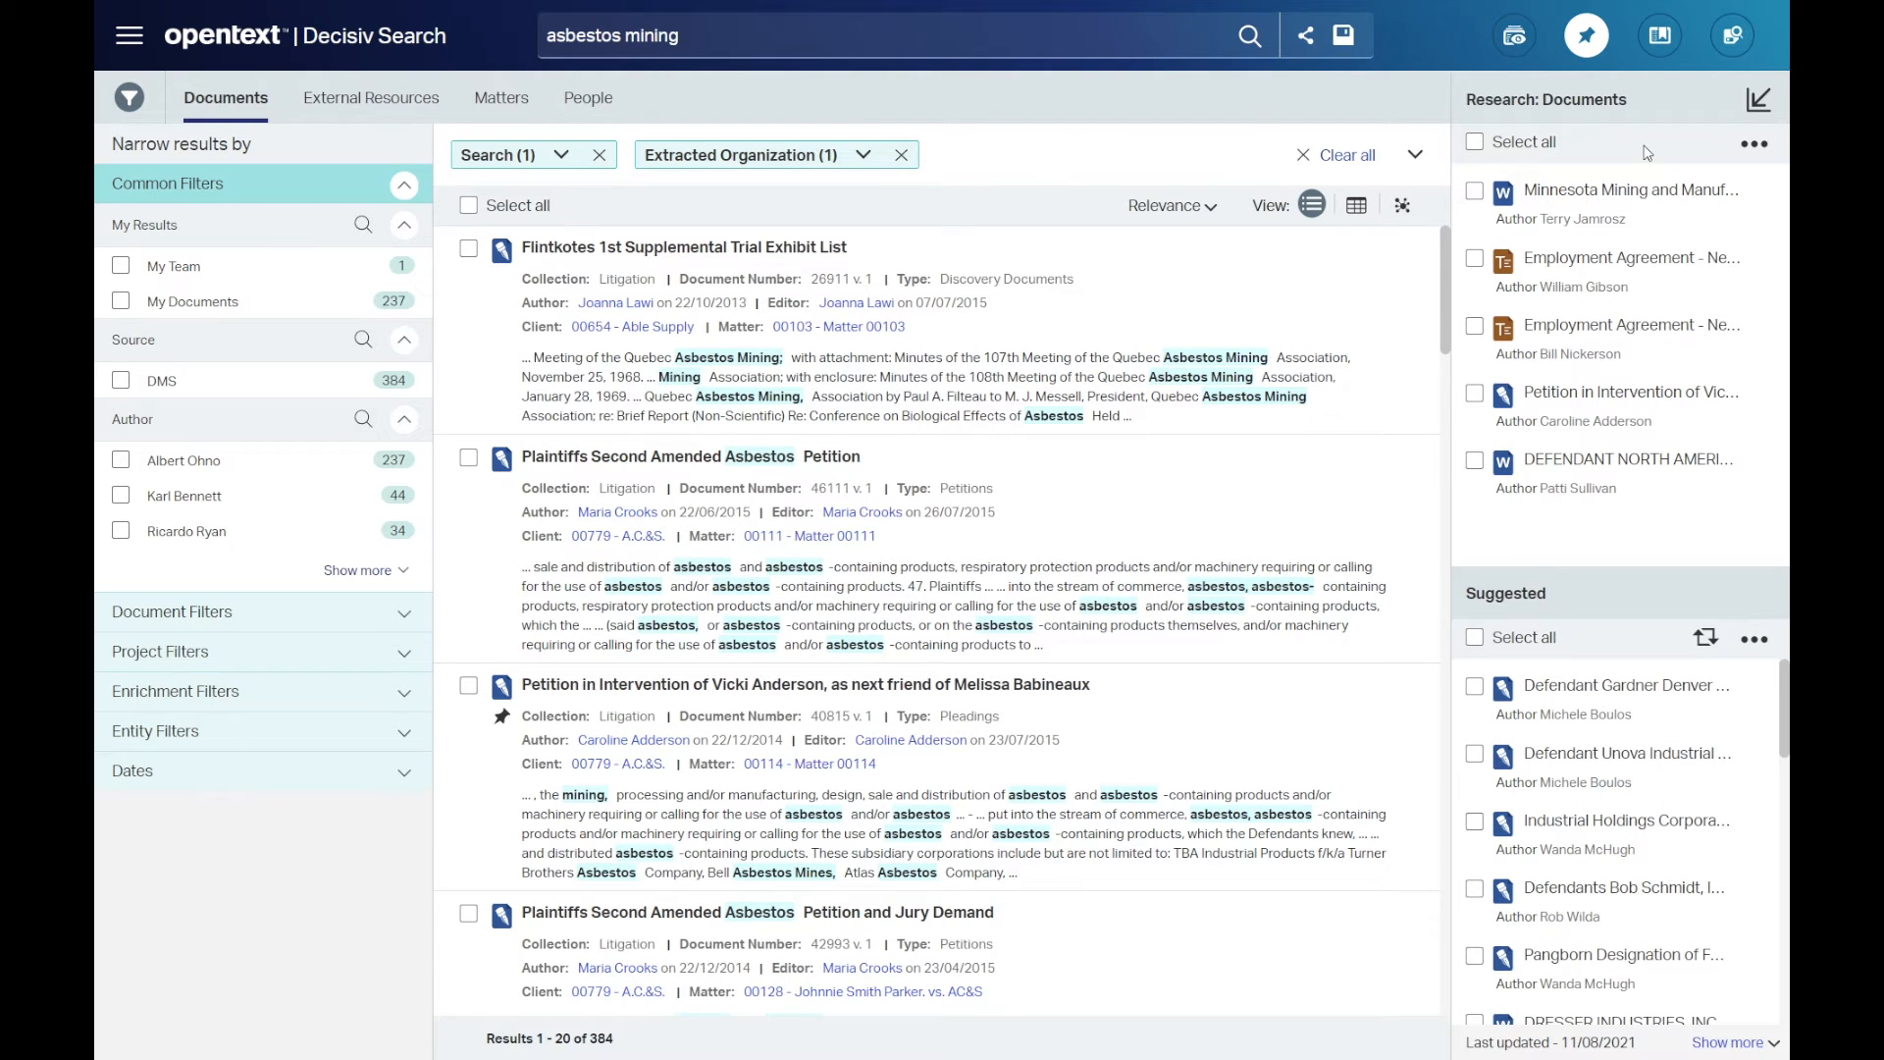
Select all five research view documents and bookmark them into folder 00101.00102
click(1474, 142)
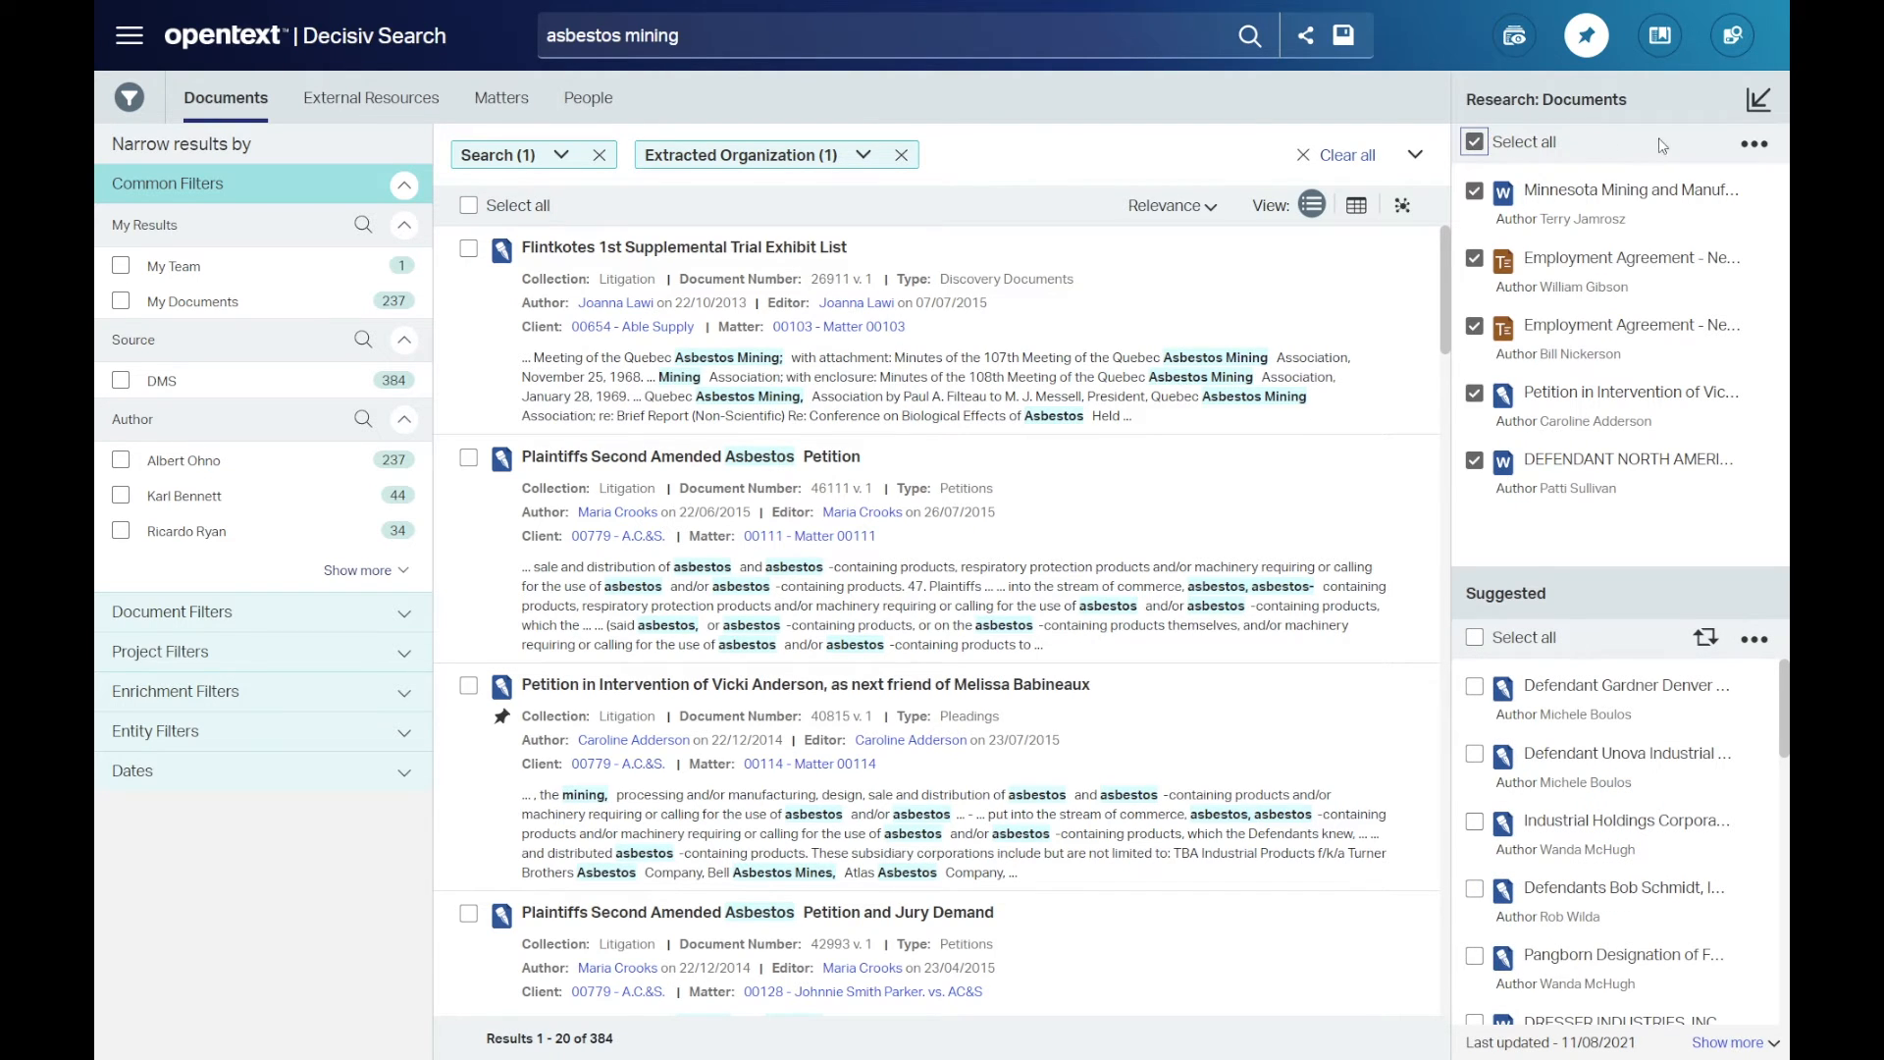
click(1752, 144)
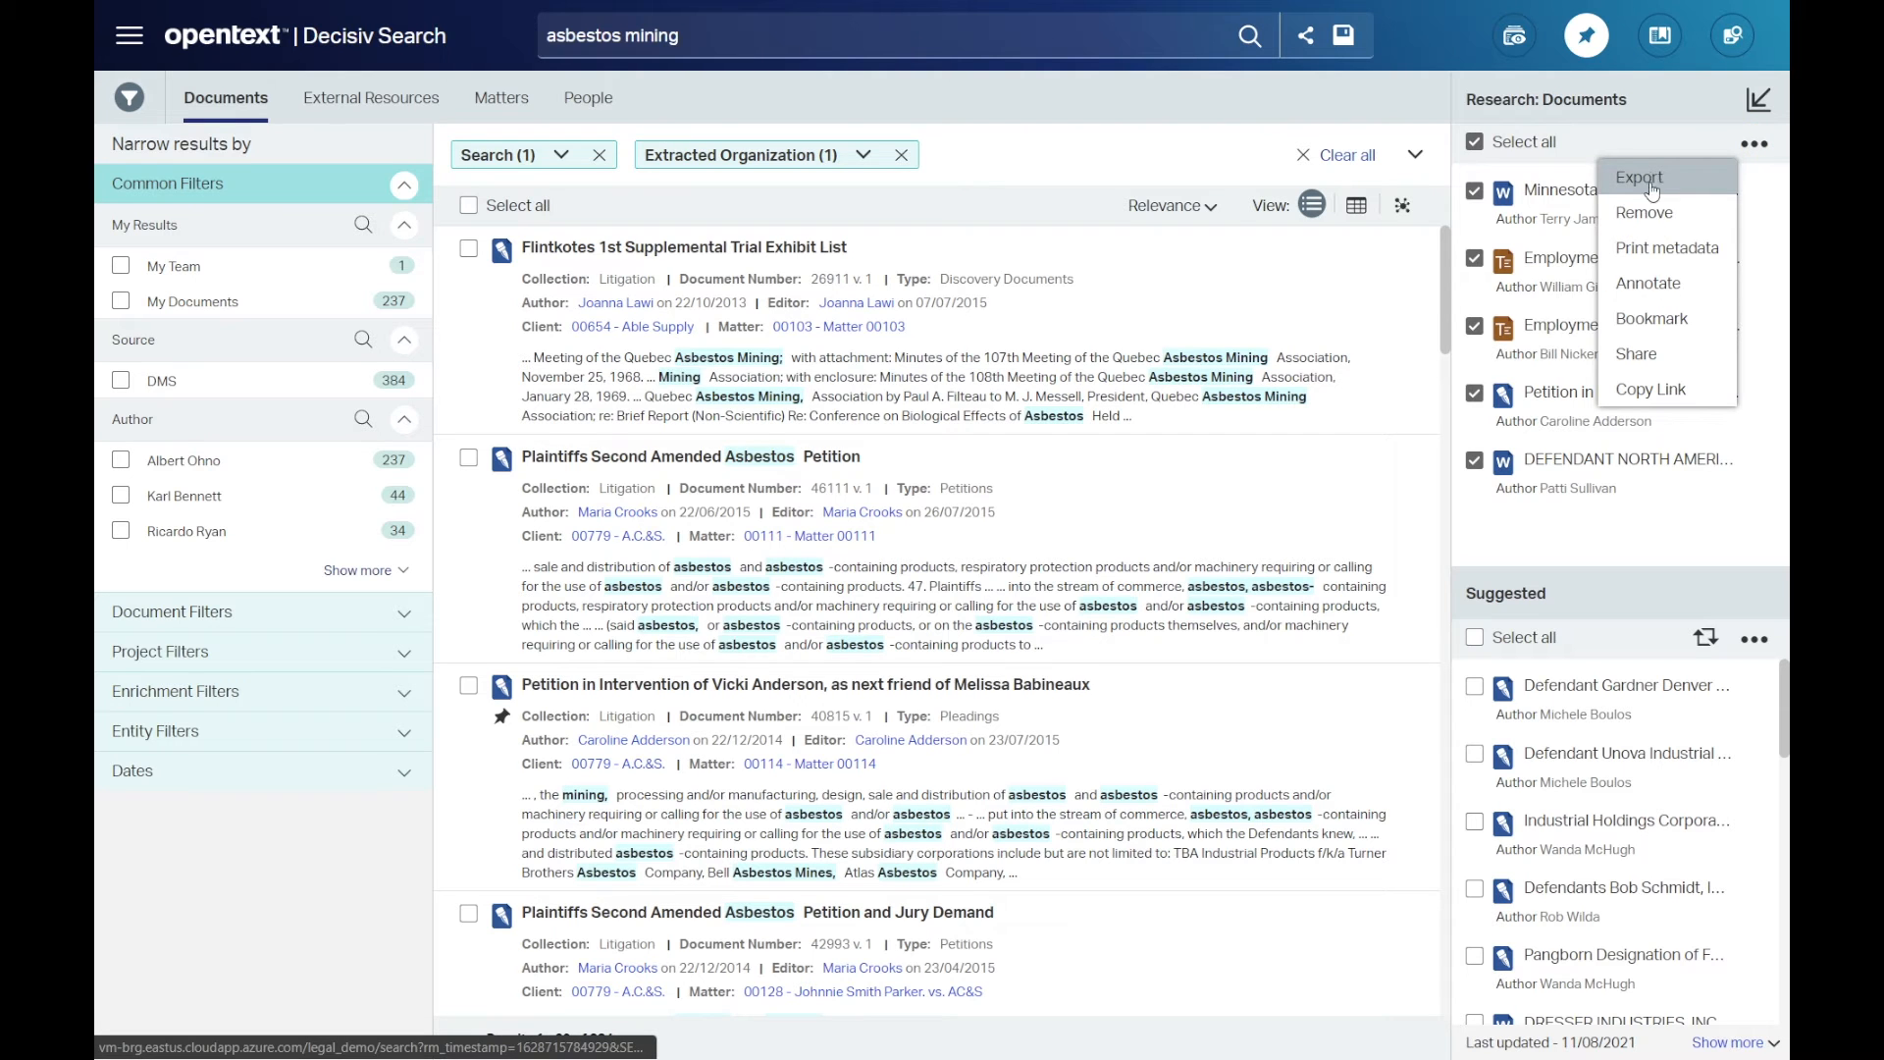
click(1650, 318)
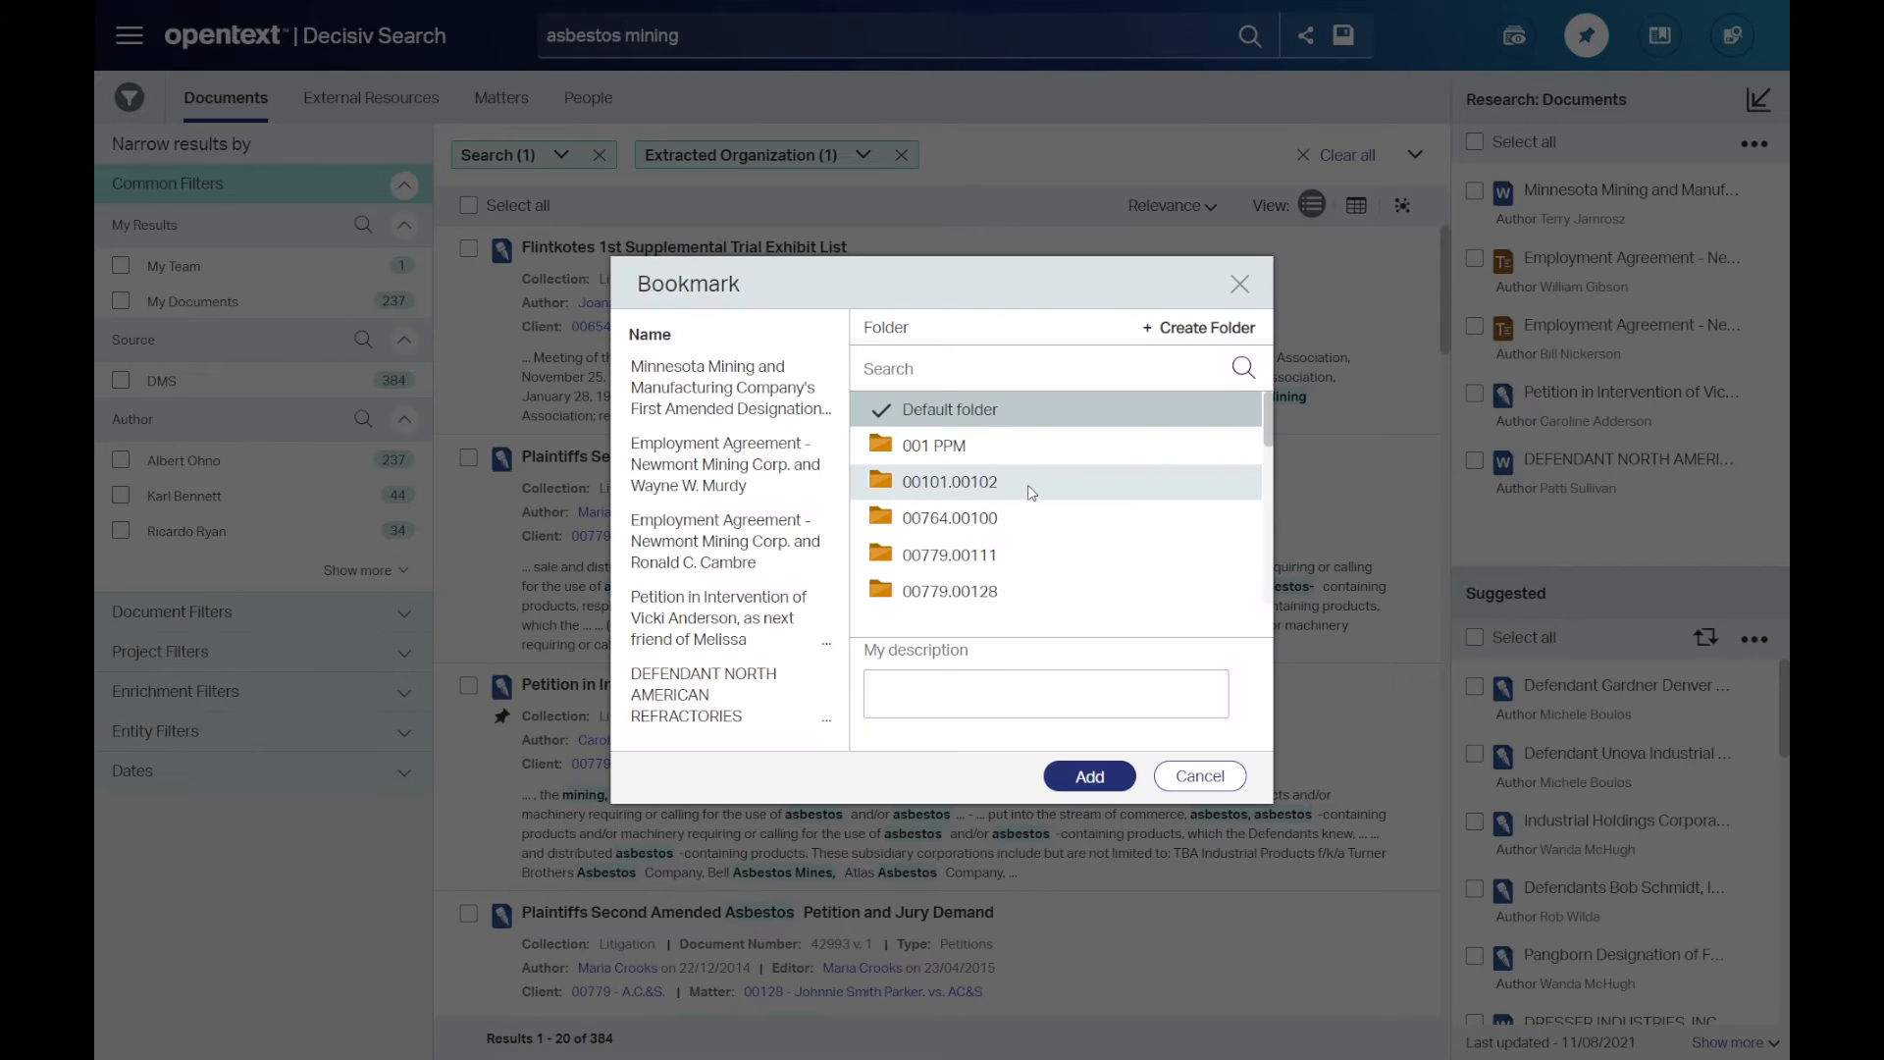
click(948, 480)
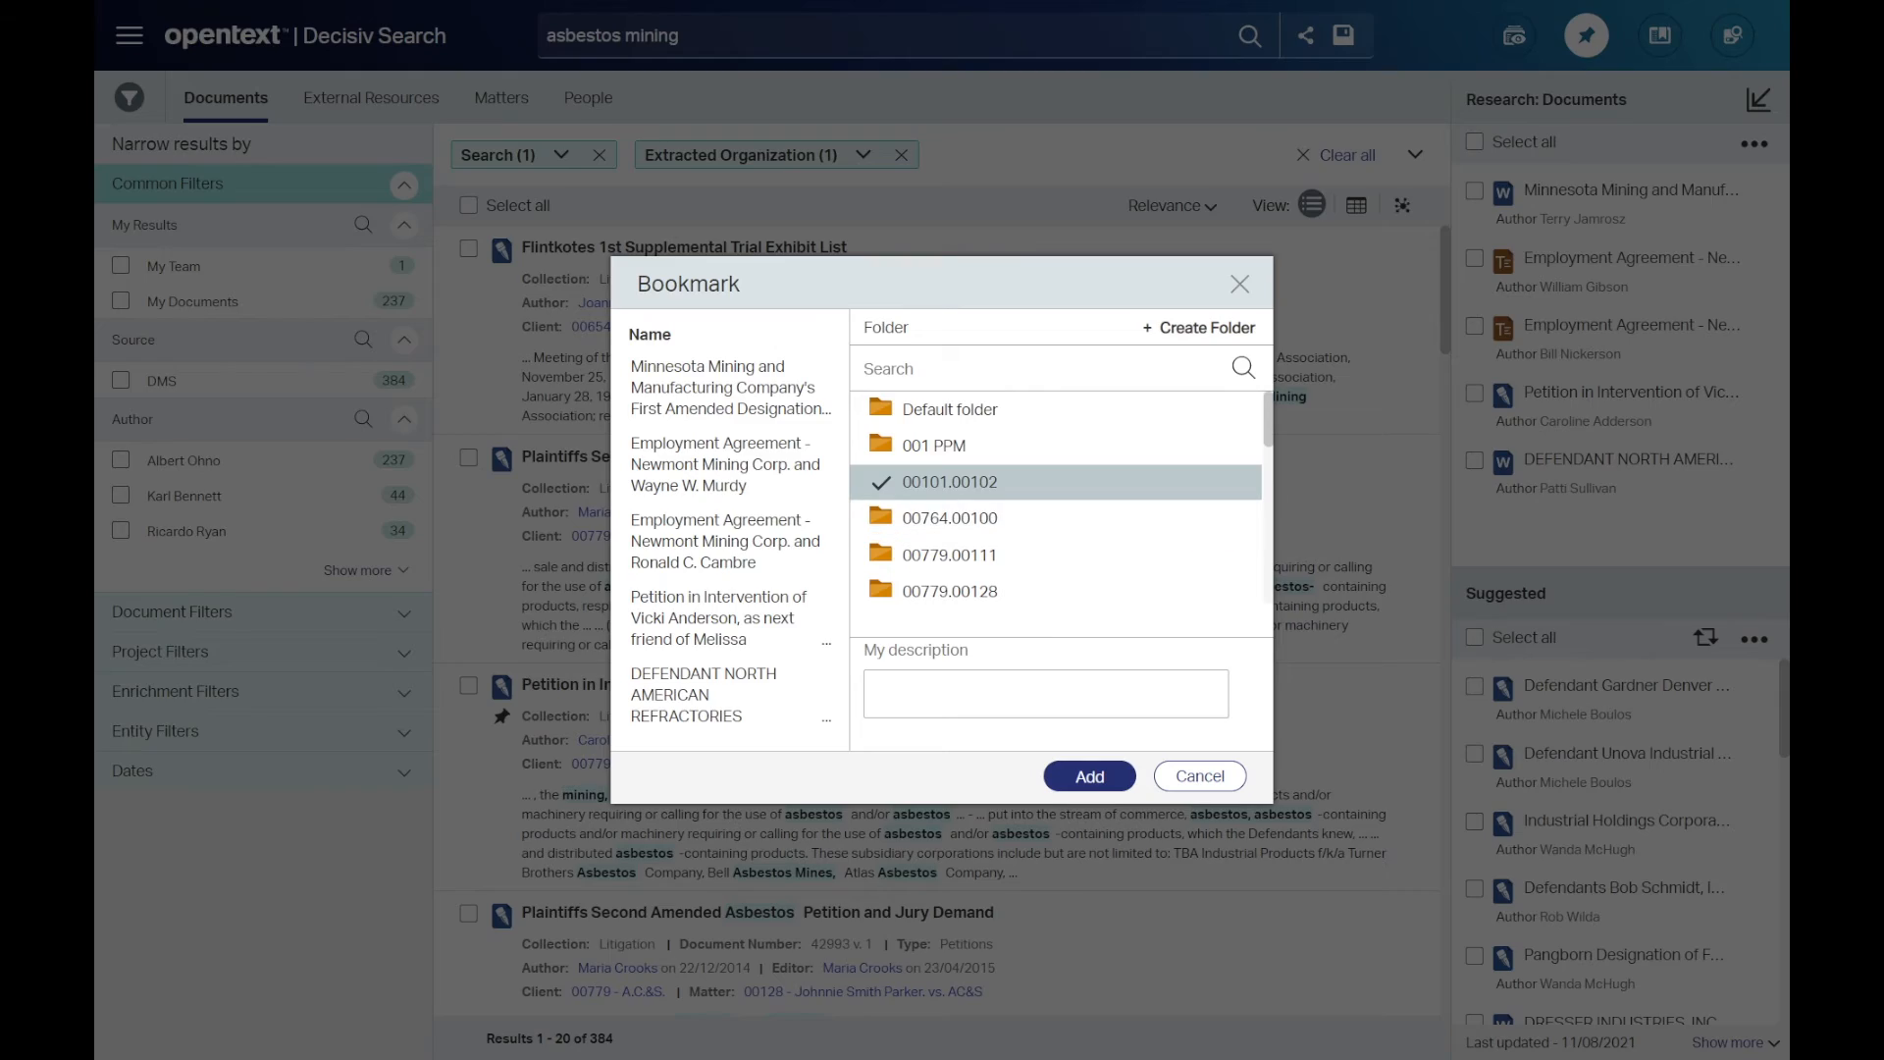
click(1086, 775)
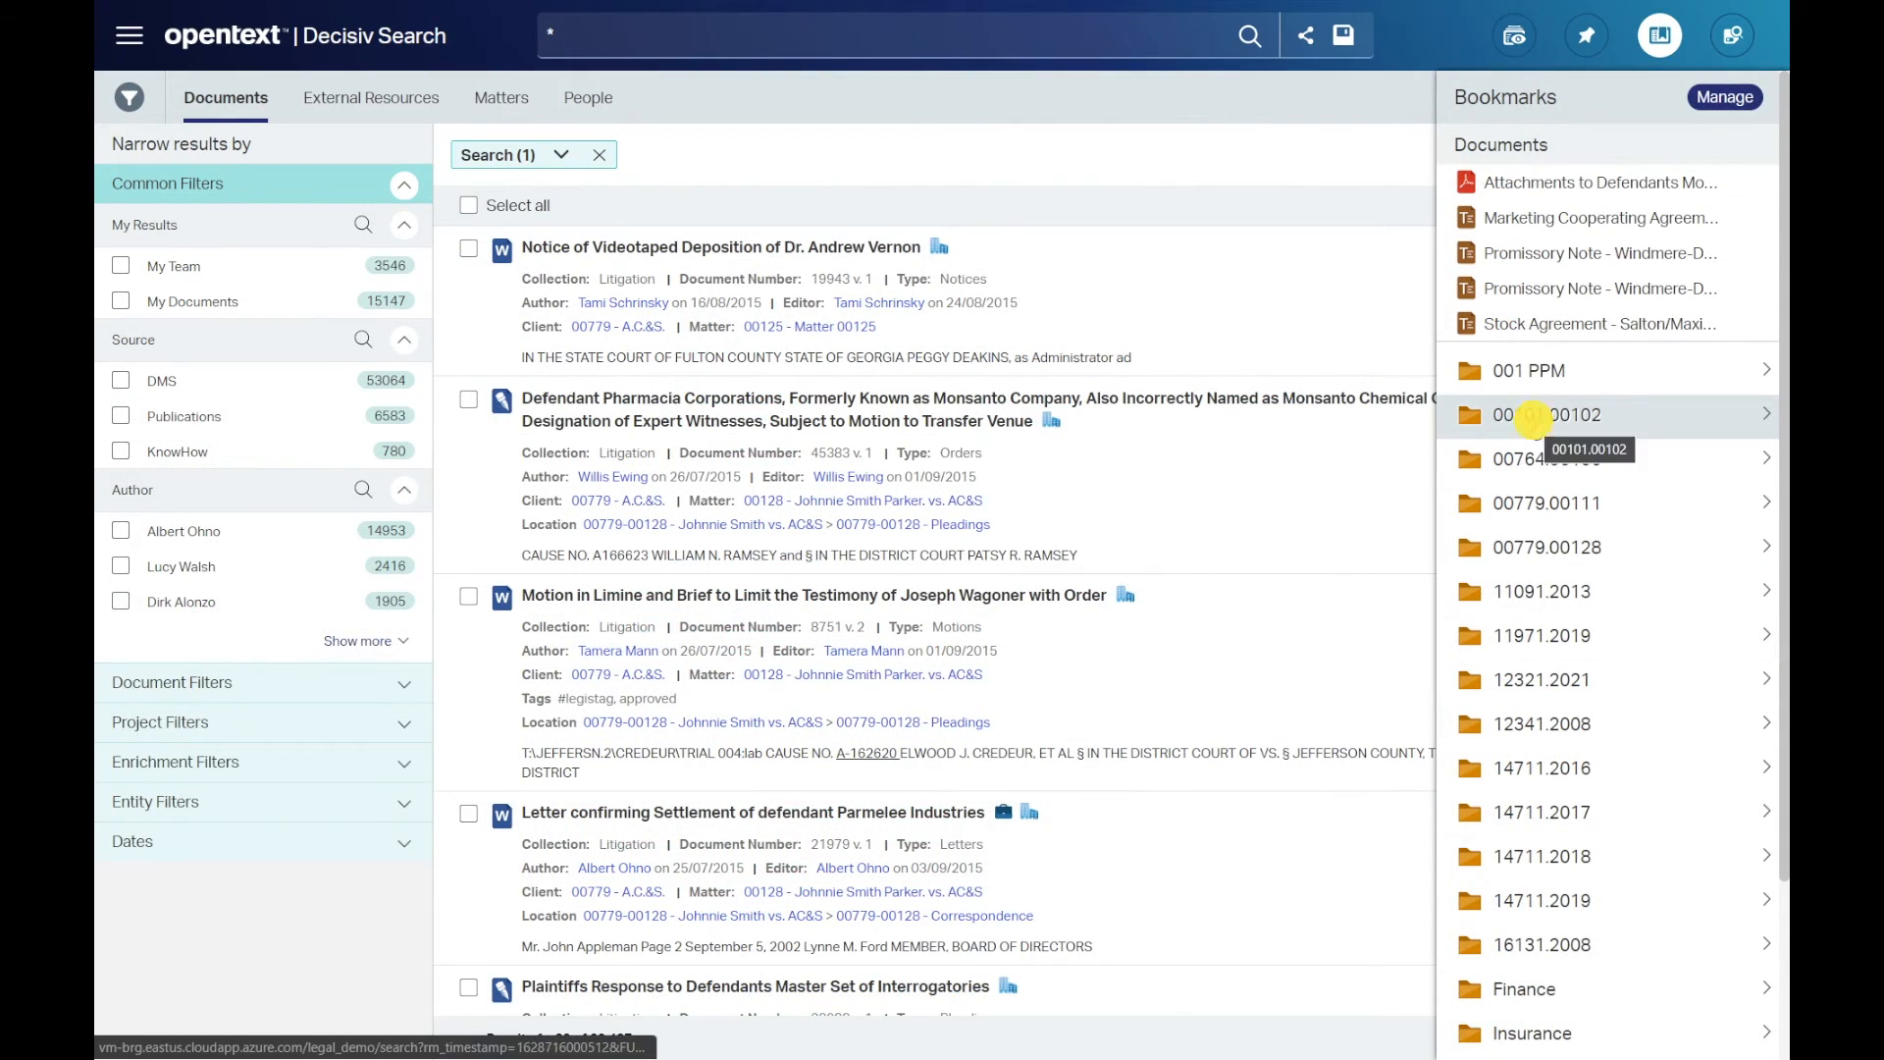
Load the eight documents bookmarked in folder 00101.00102 into the research view and start a Matters search
click(1538, 414)
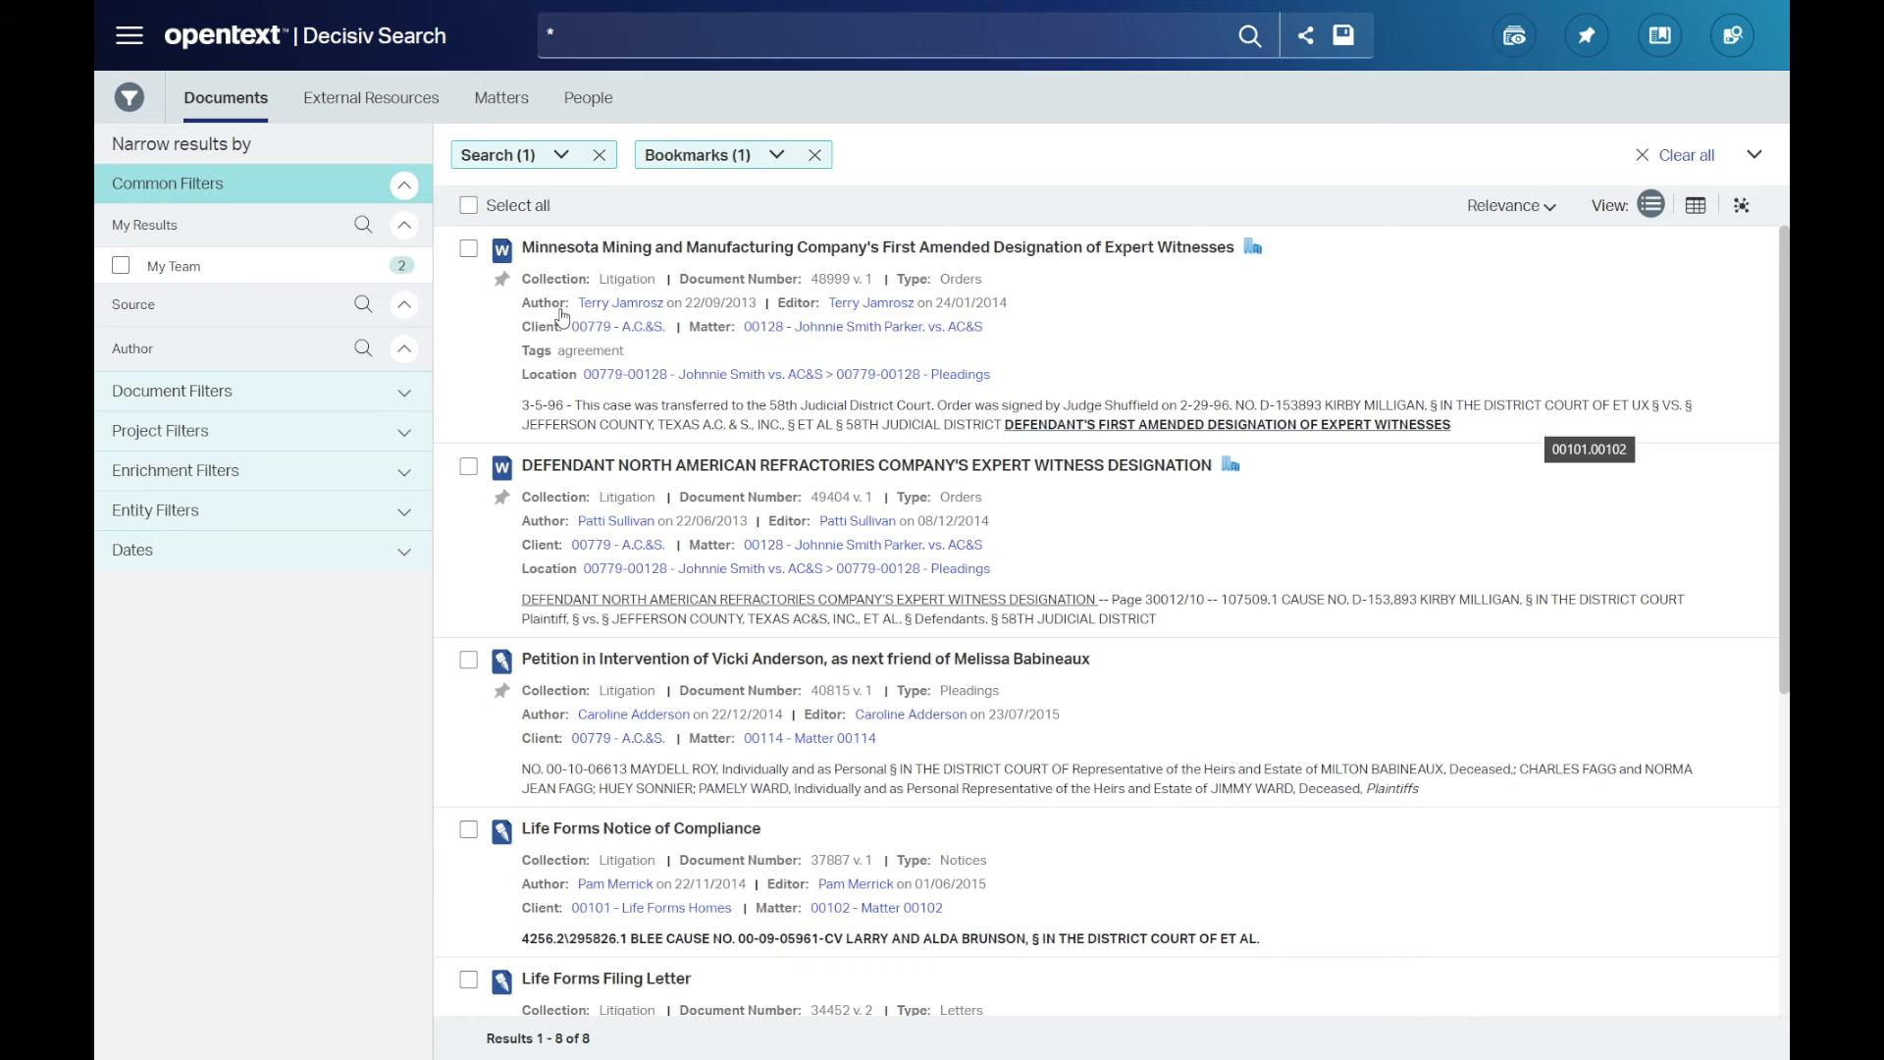
click(1584, 33)
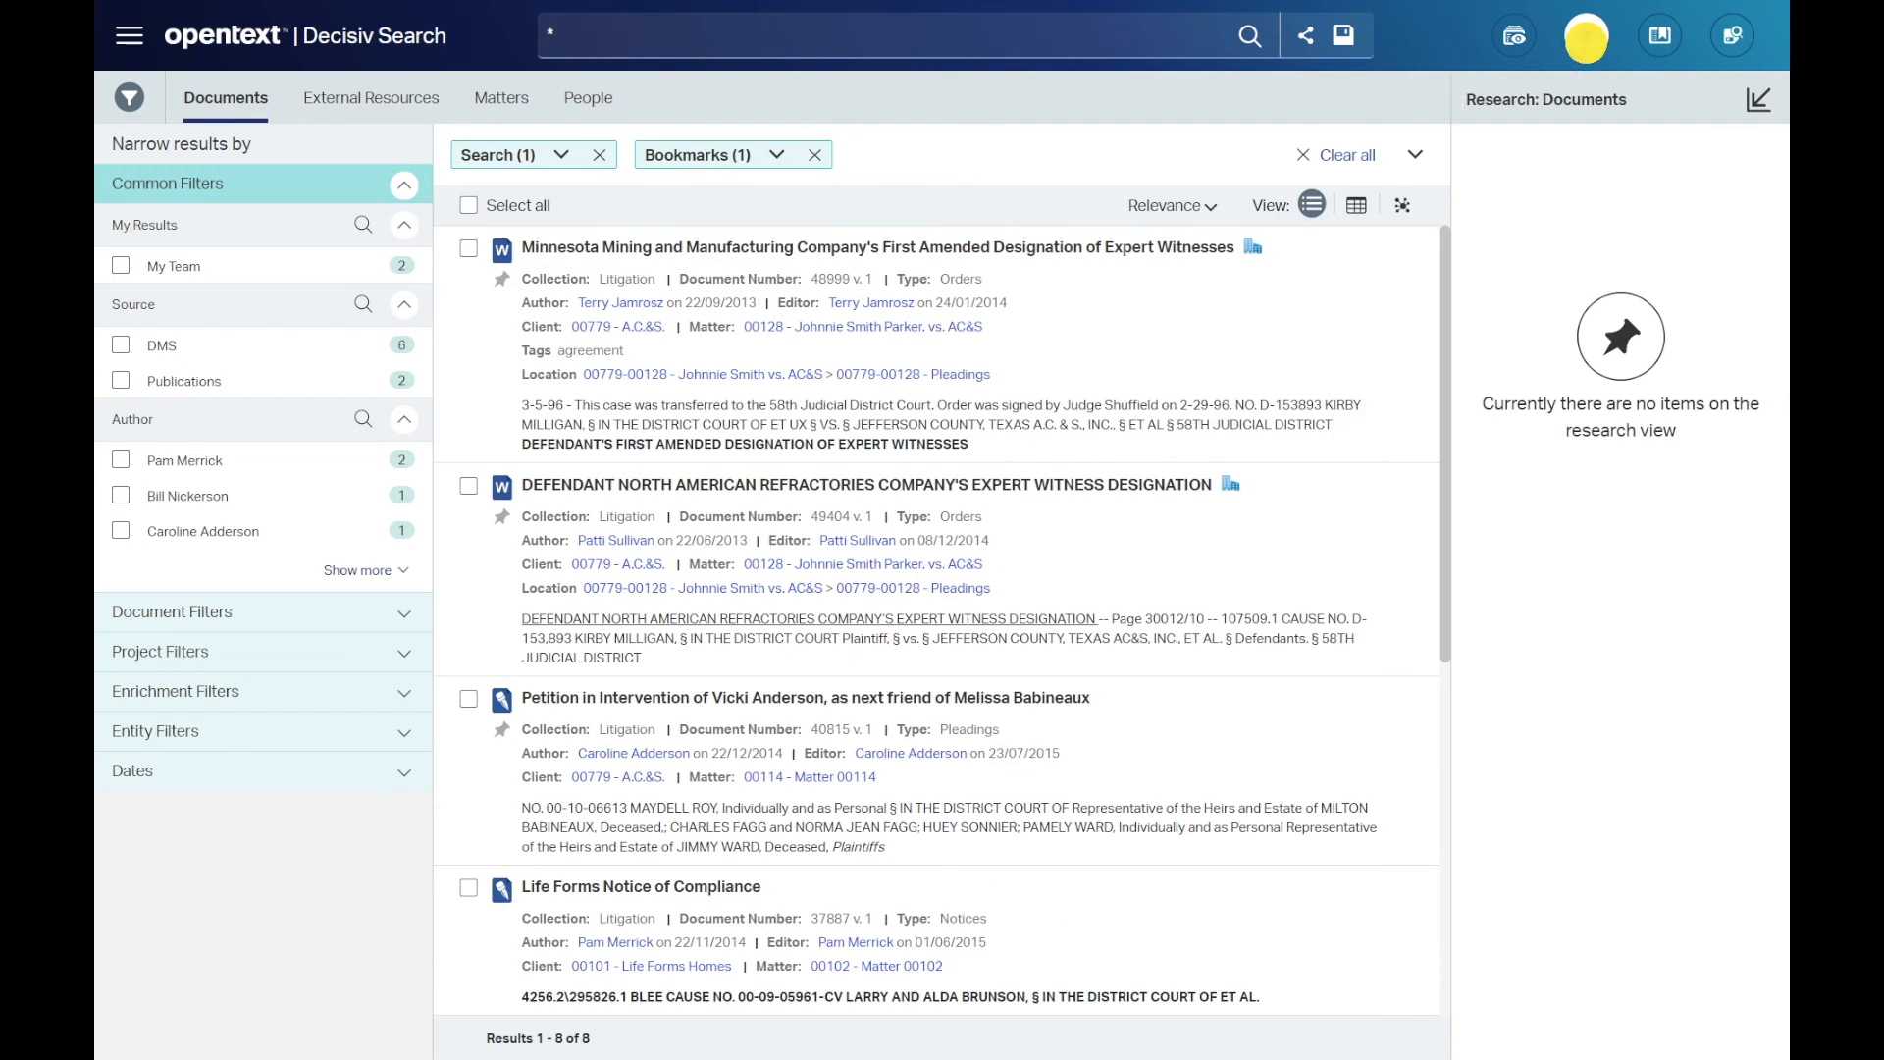
click(469, 204)
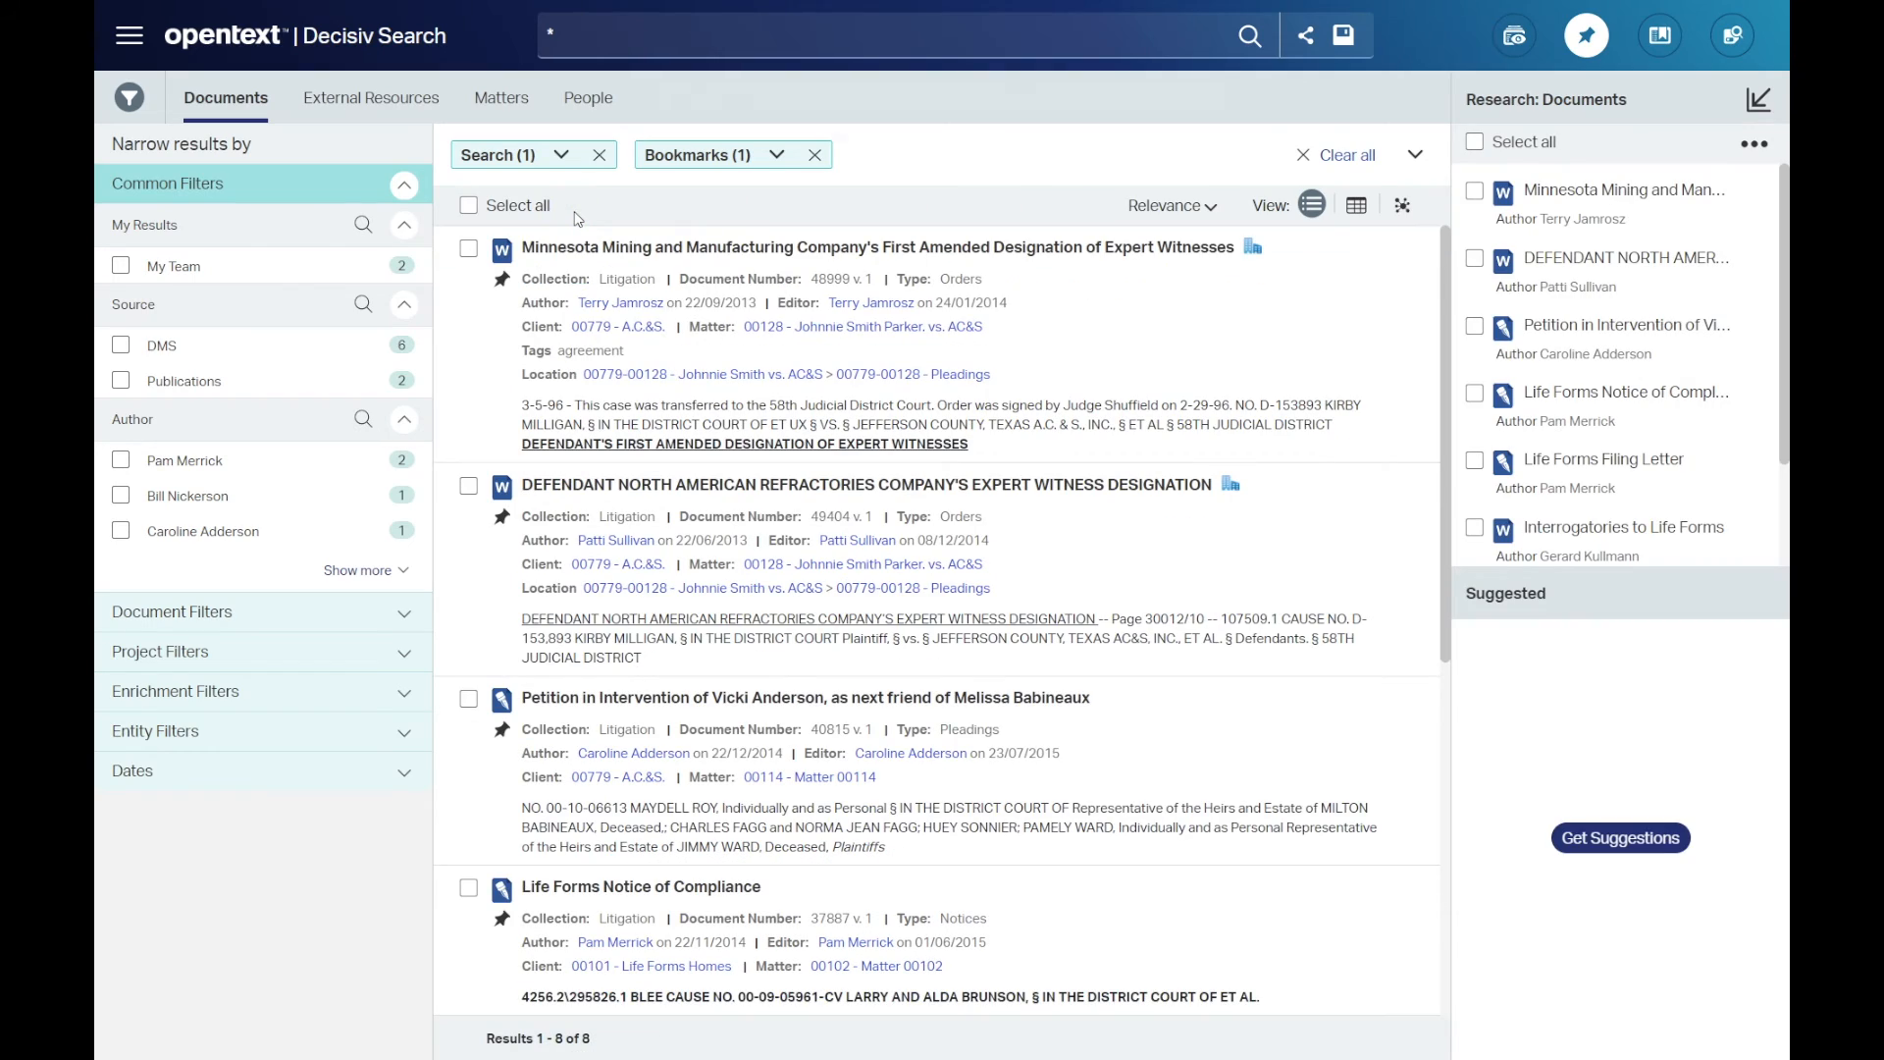
click(1620, 838)
text(life for)
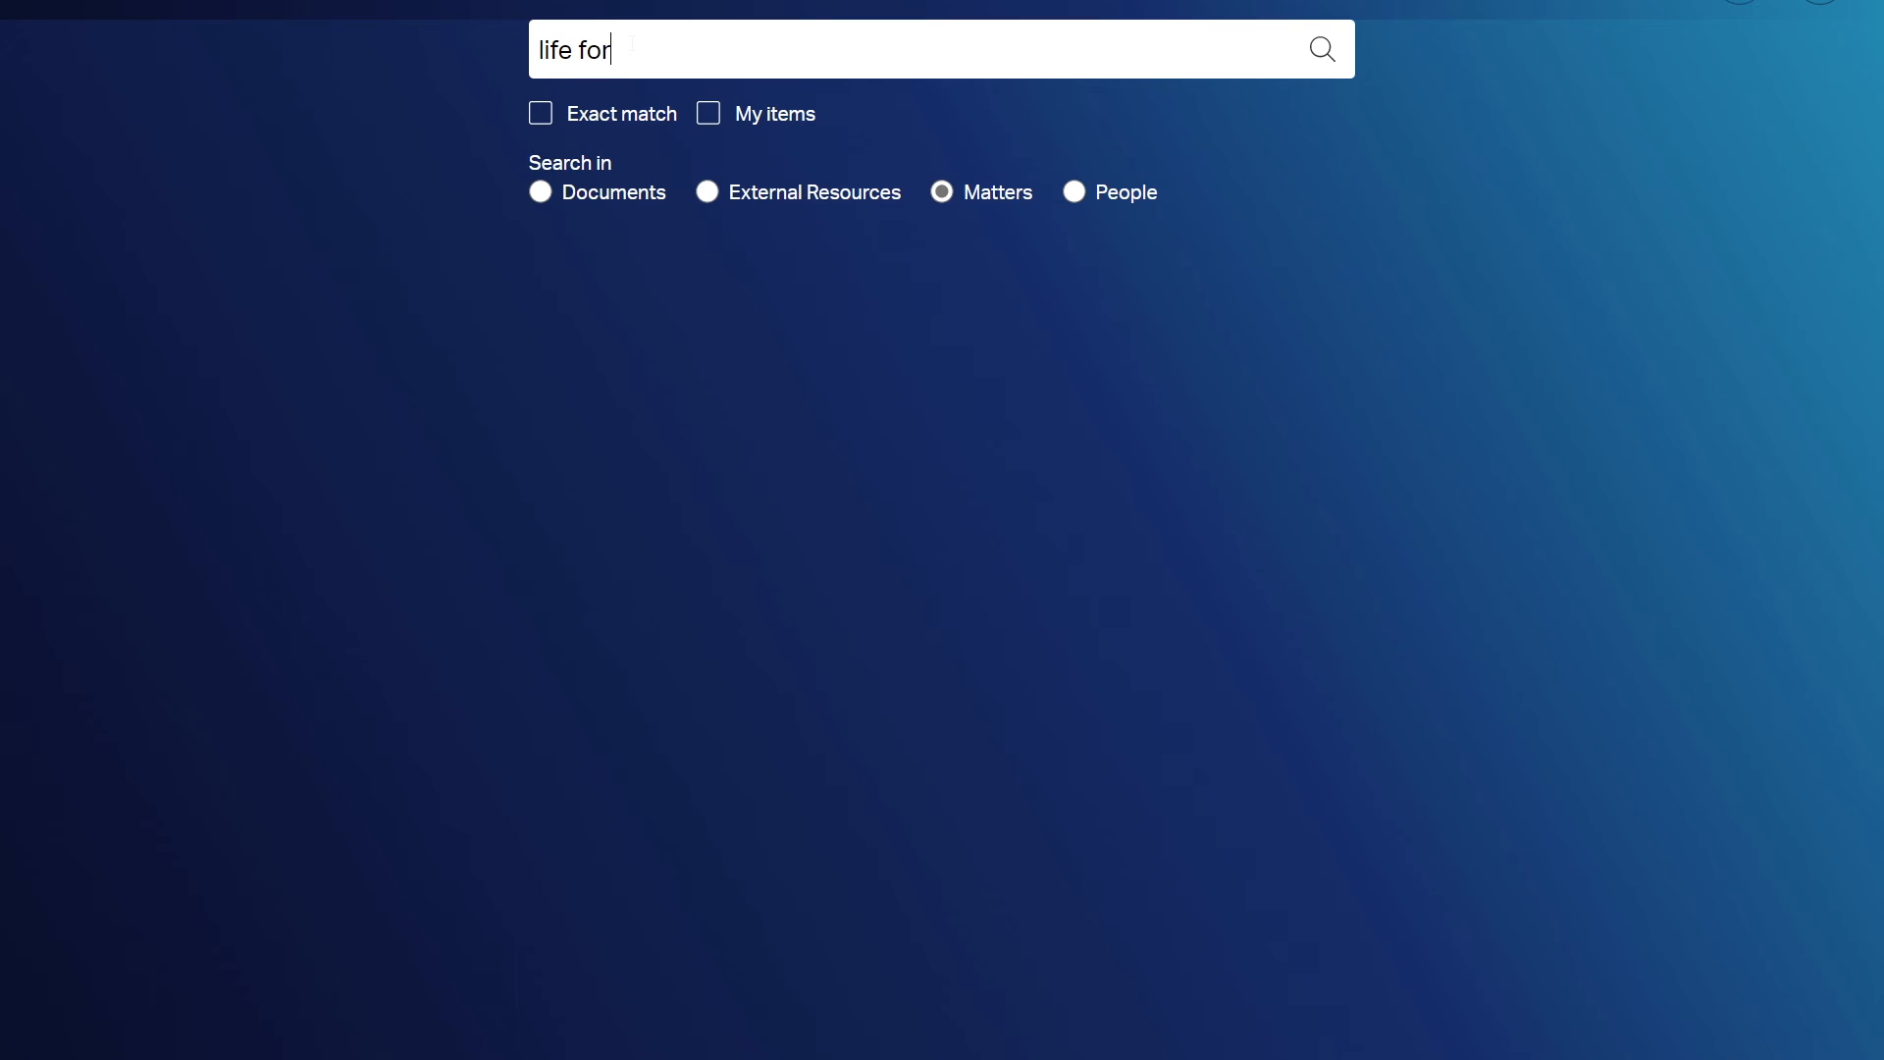
Search Matters for 'life forms homes', open Matter 00102 and show its My Research Folder with the eight bookmarked documents
text(ms homes)
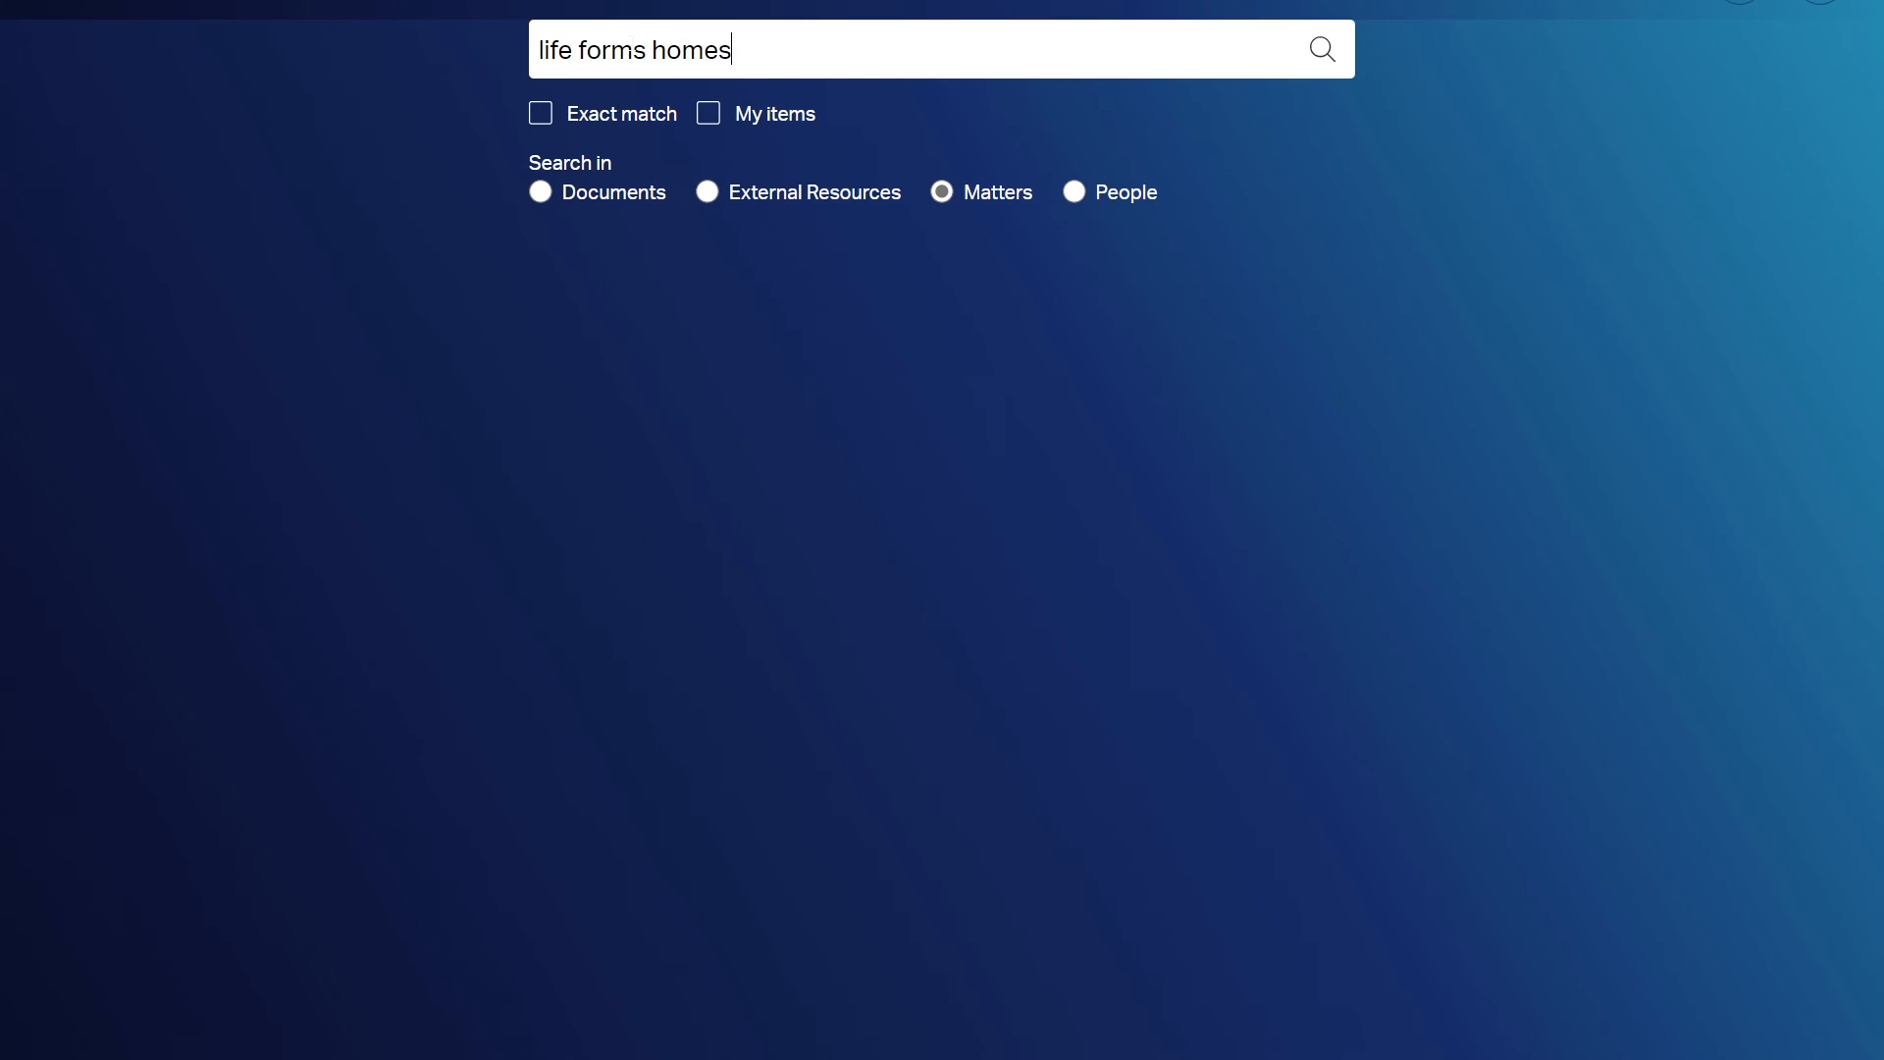
click(1321, 49)
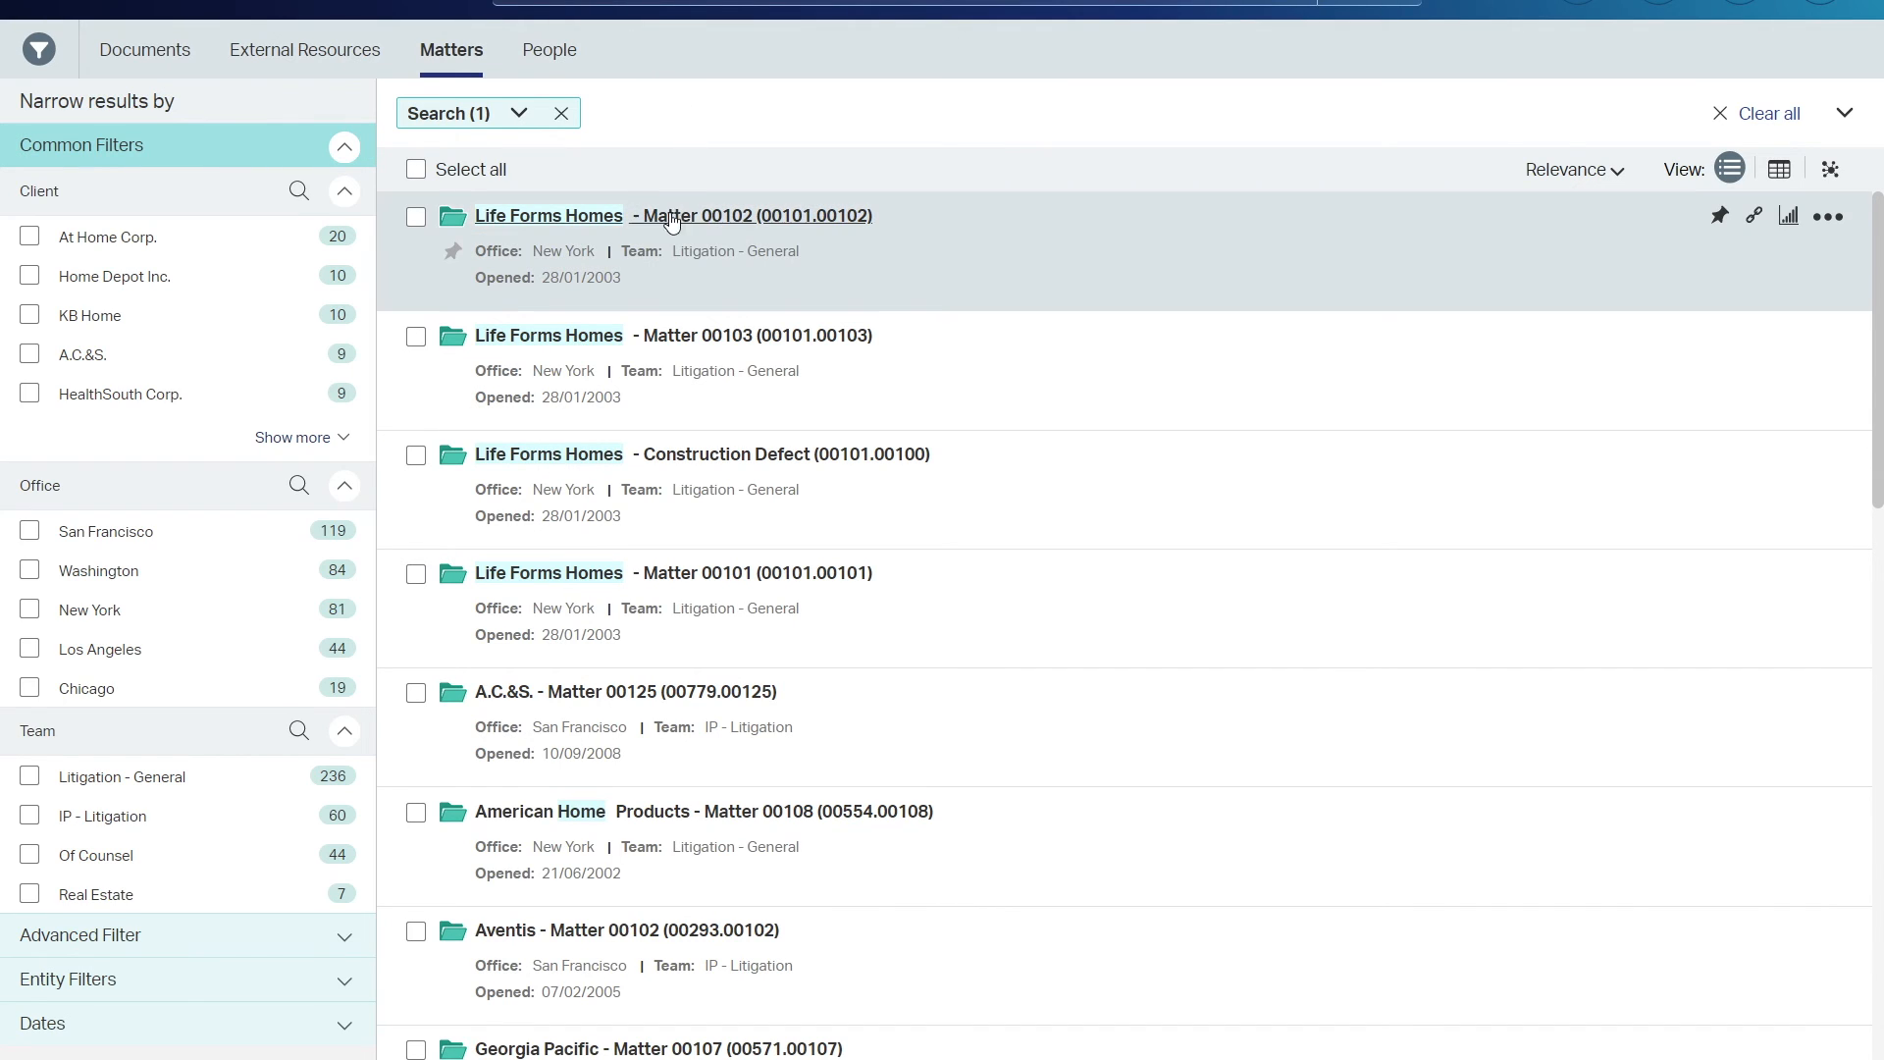
click(548, 216)
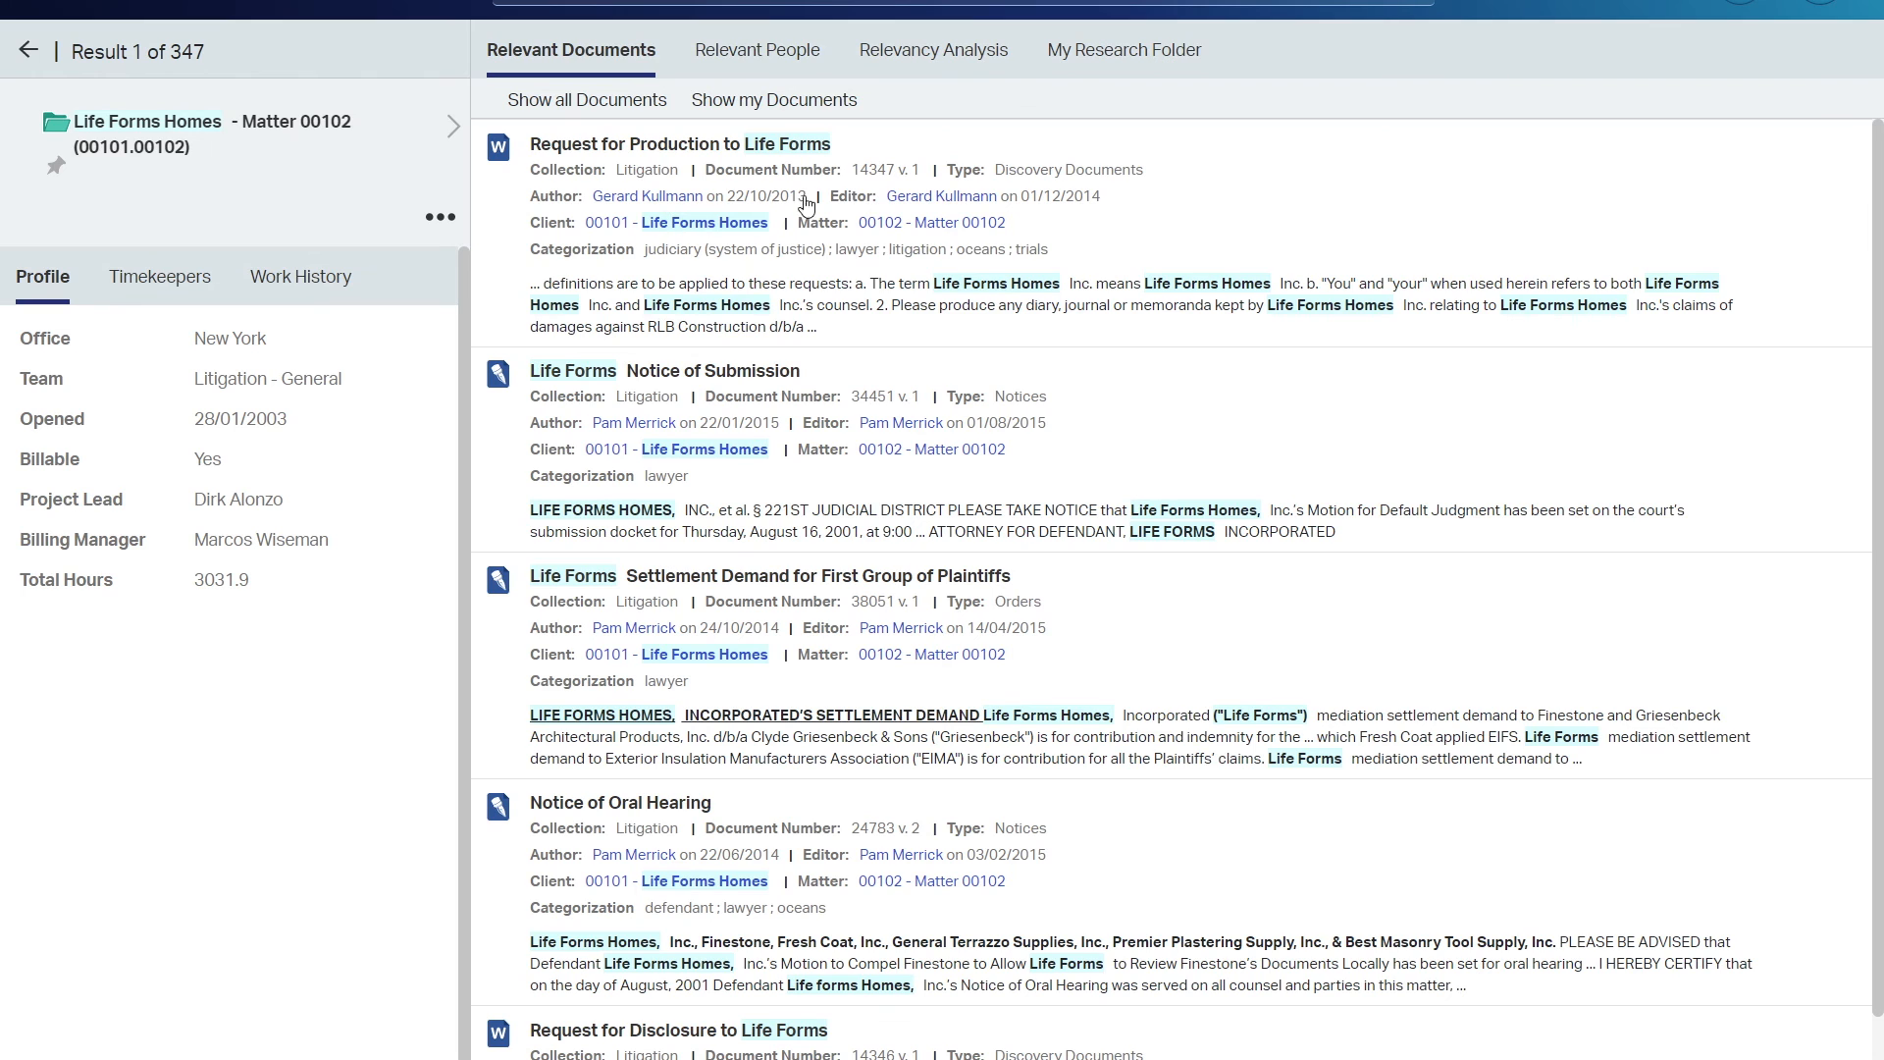
click(1123, 49)
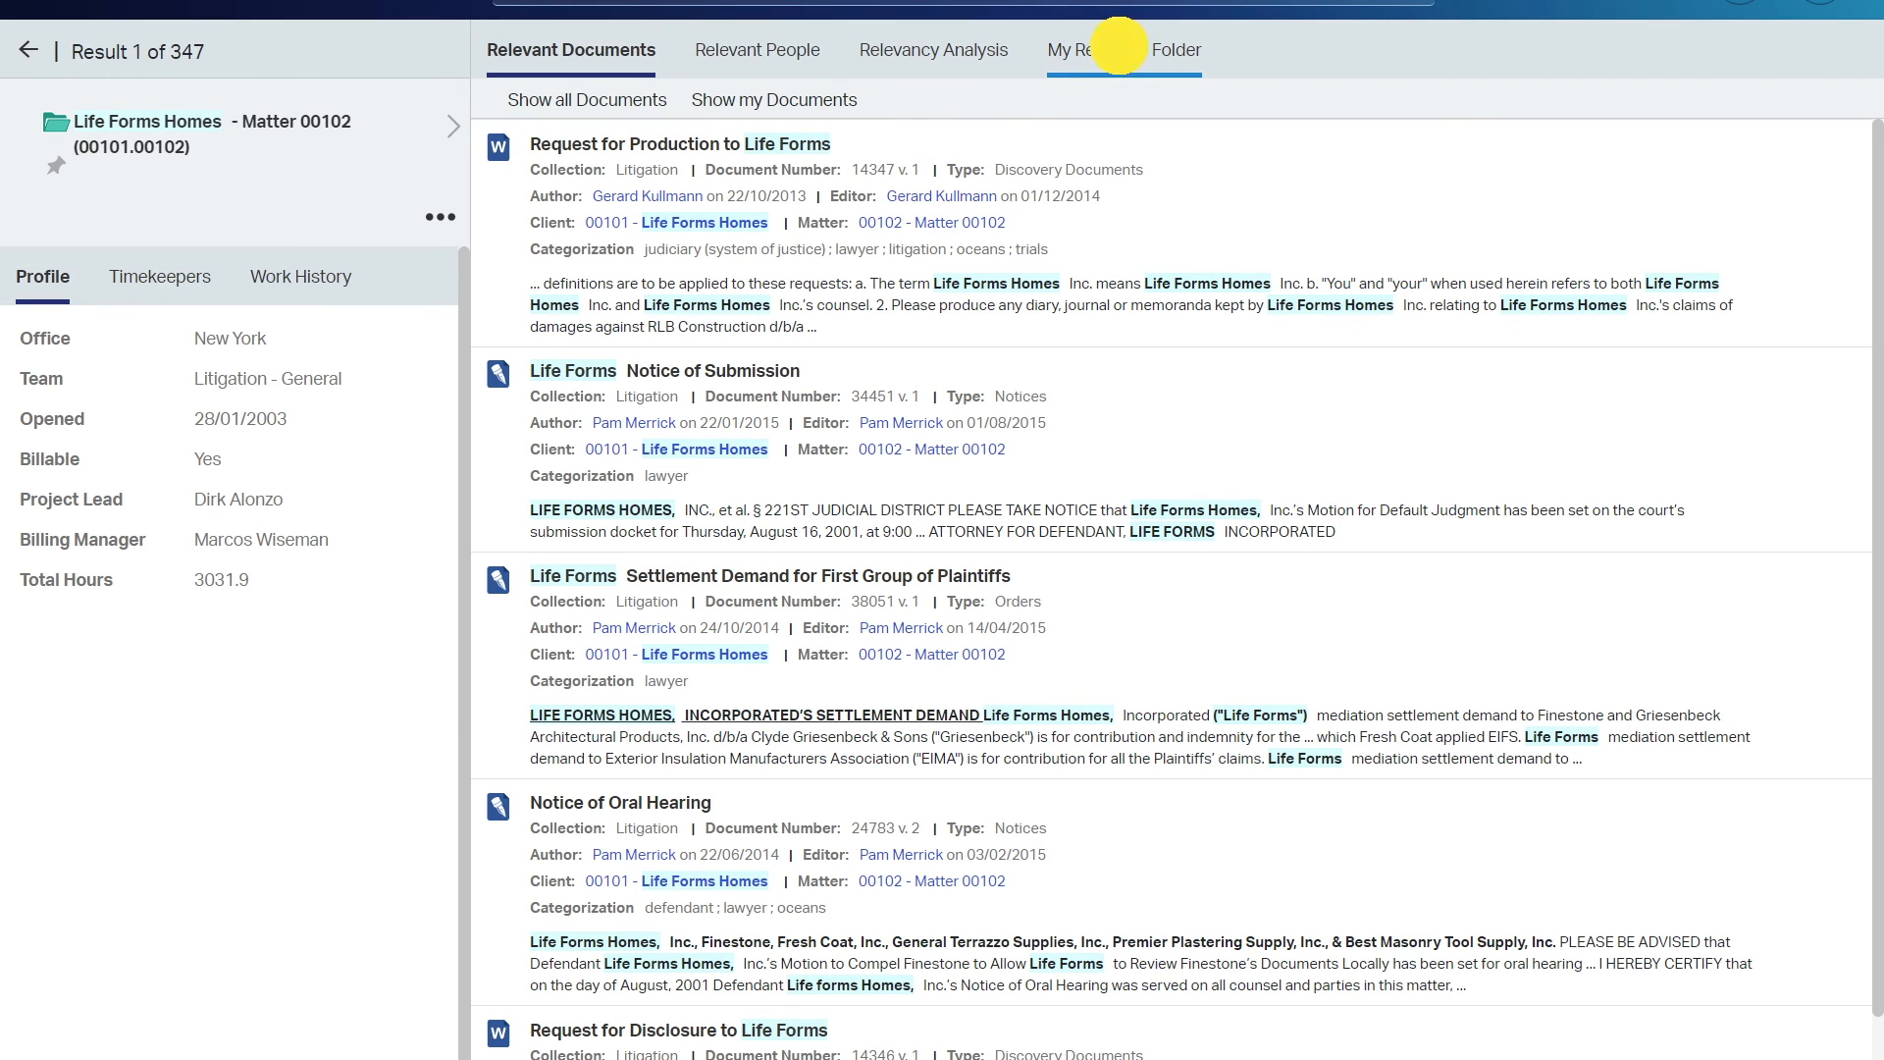
click(1121, 51)
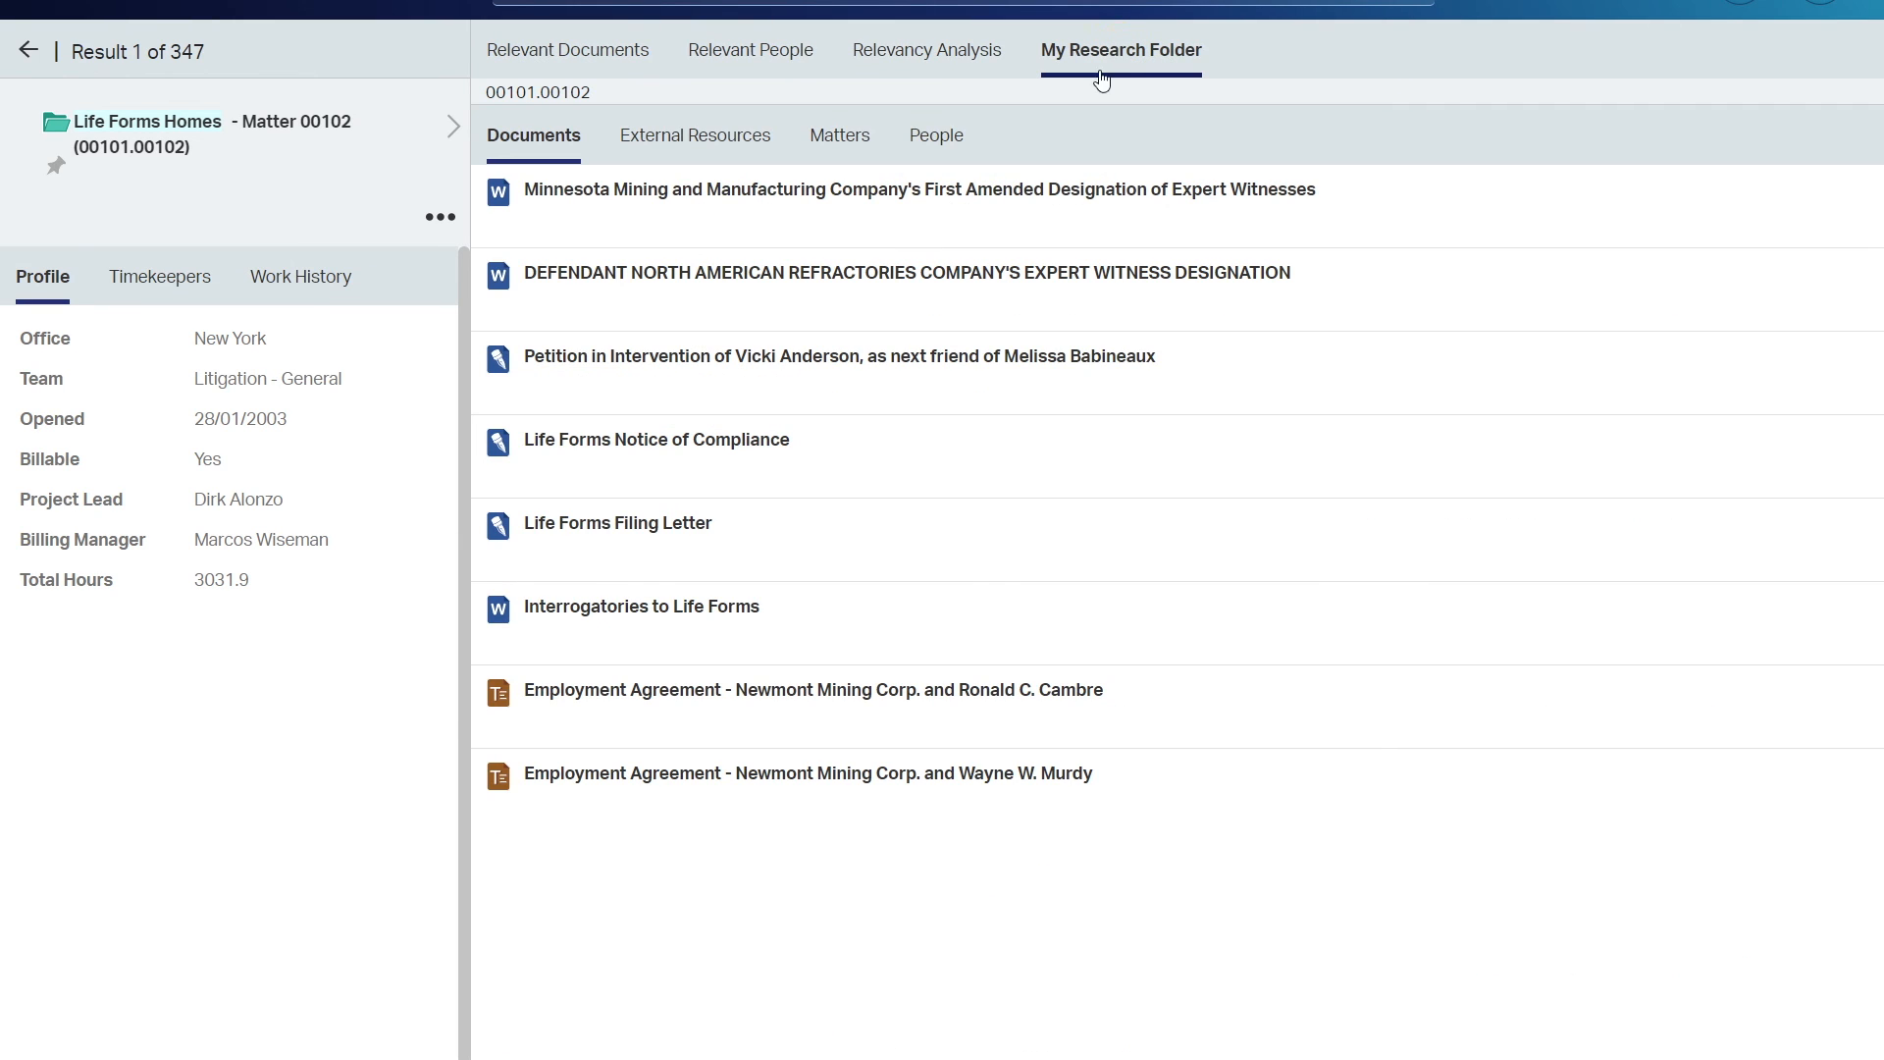